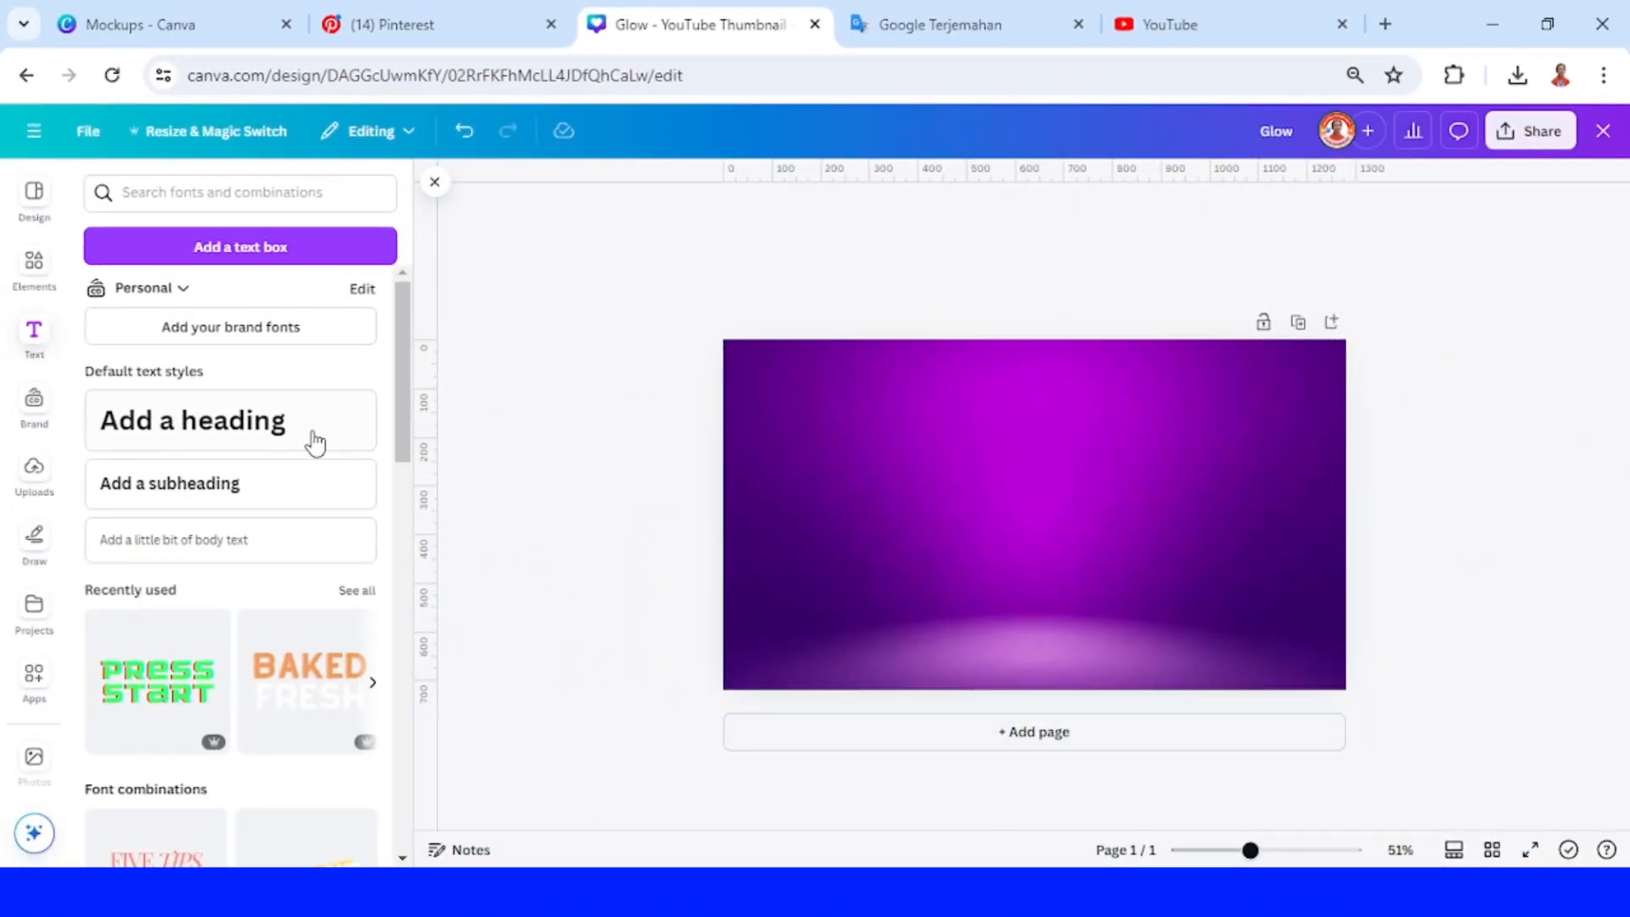
- Add a heading reading 'Blur' in the Gladiola brush-script font, coloured white
left_click(193, 420)
type("Blur")
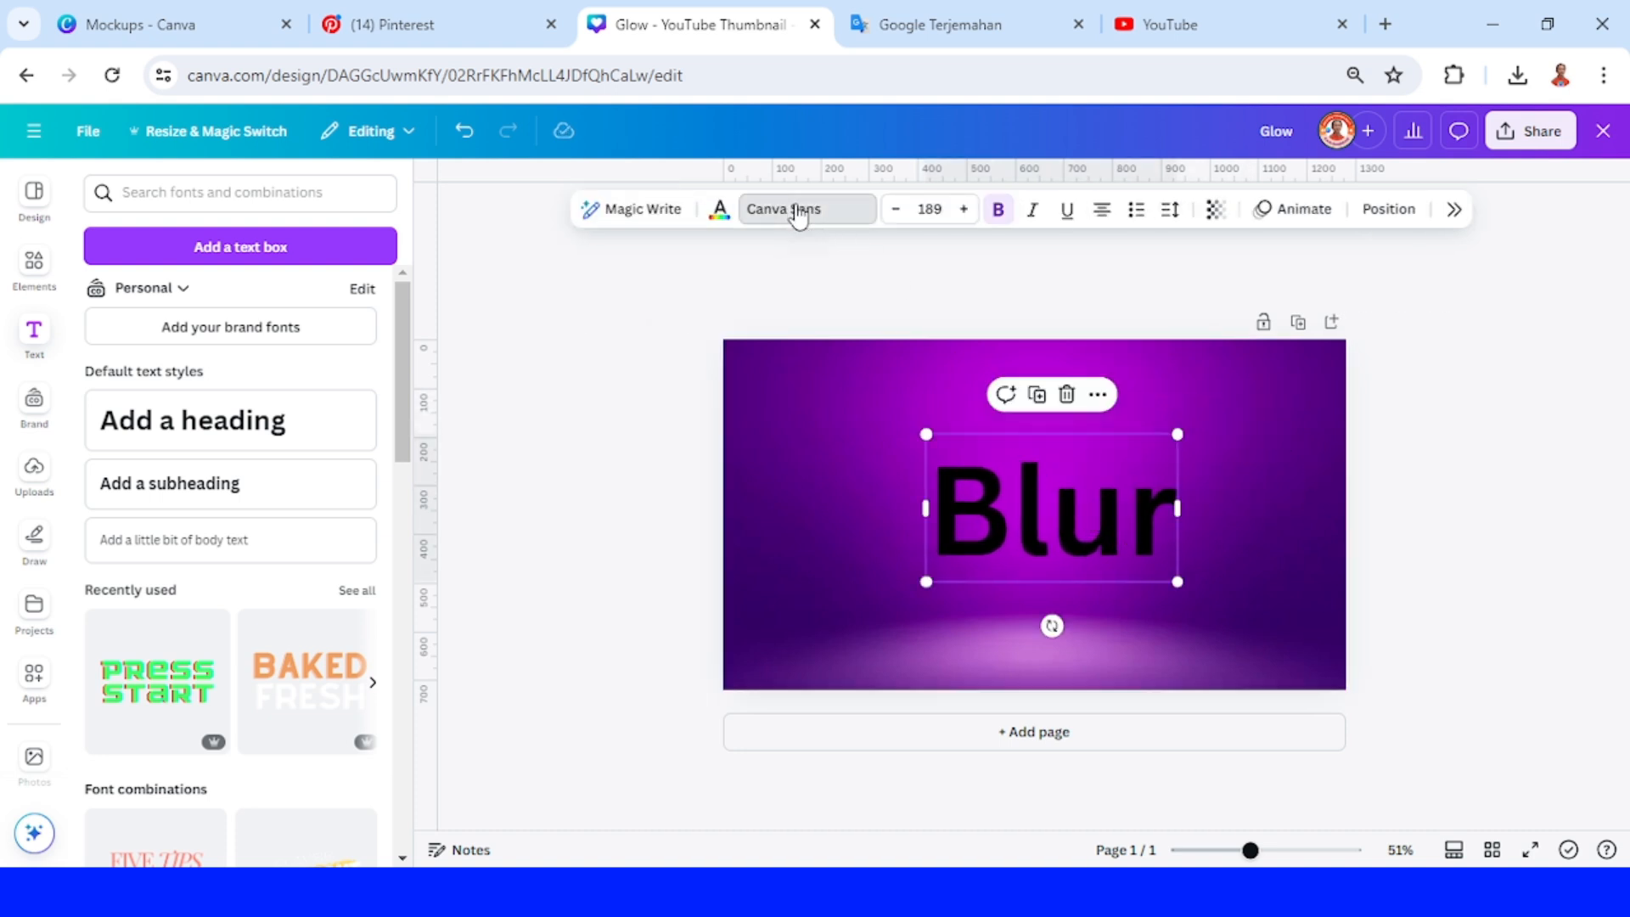
left_click(806, 209)
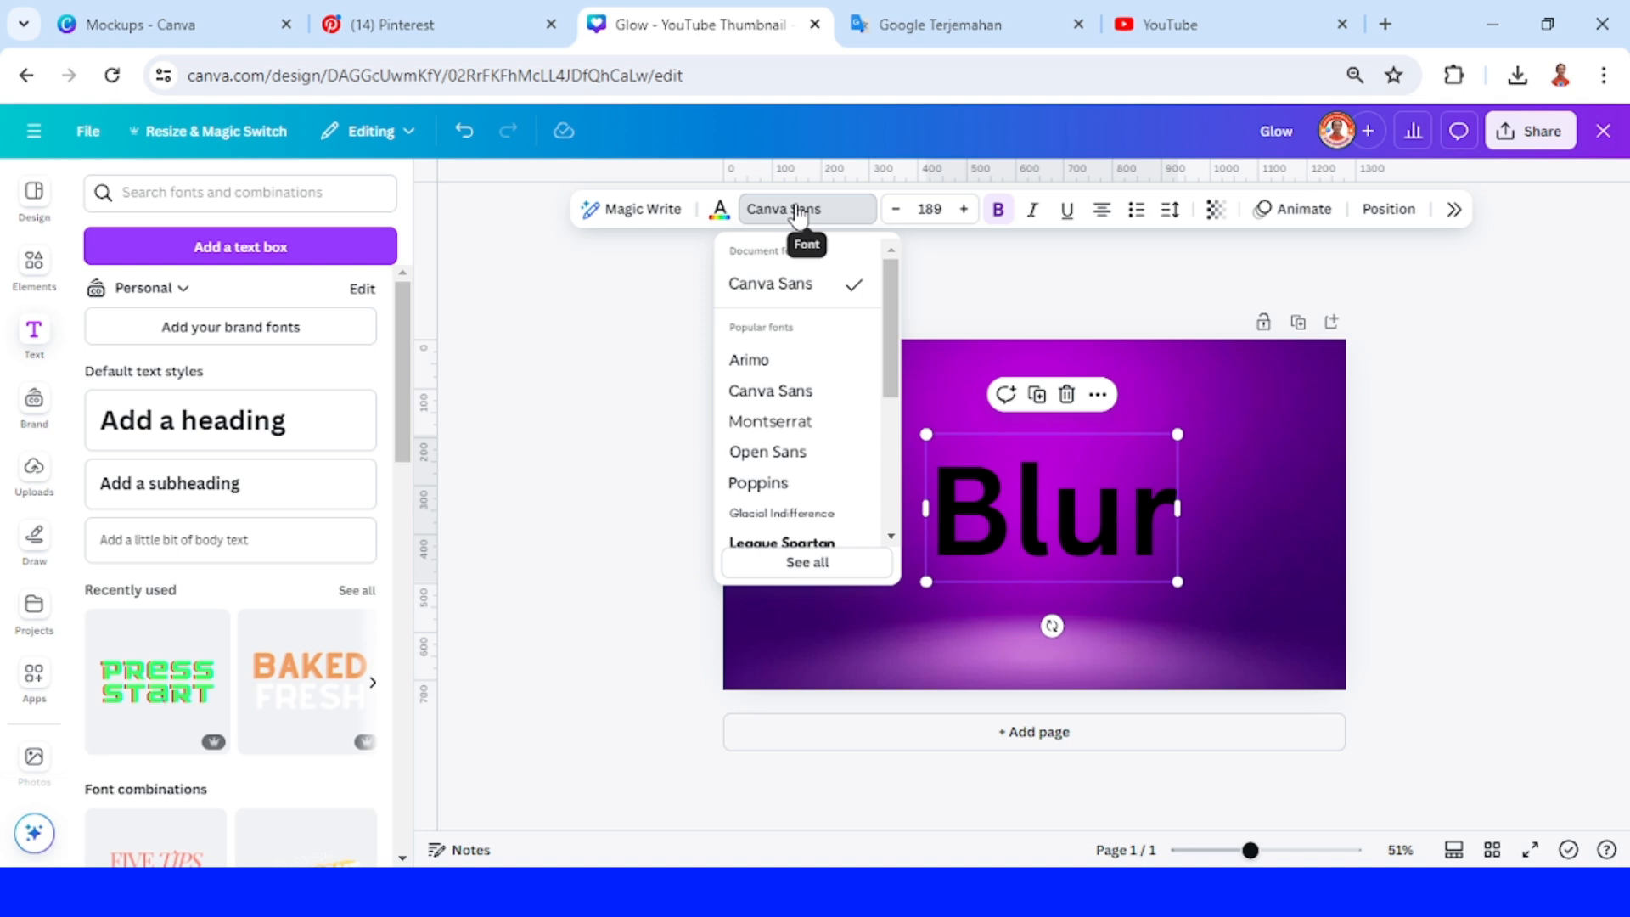
left_click(805, 209)
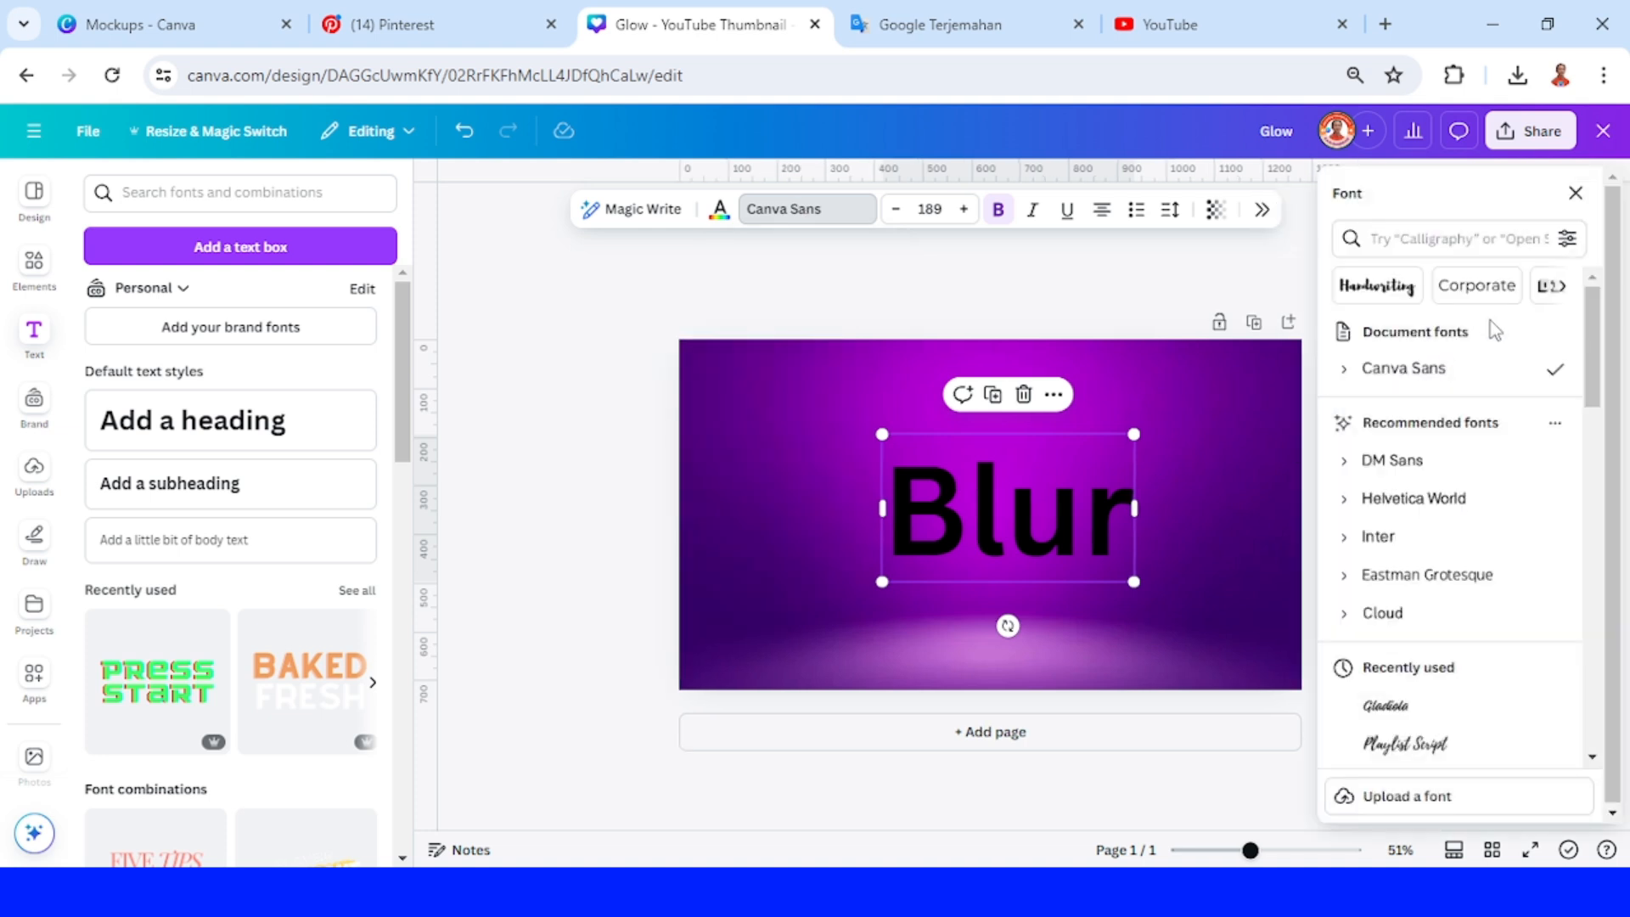
left_click(1386, 704)
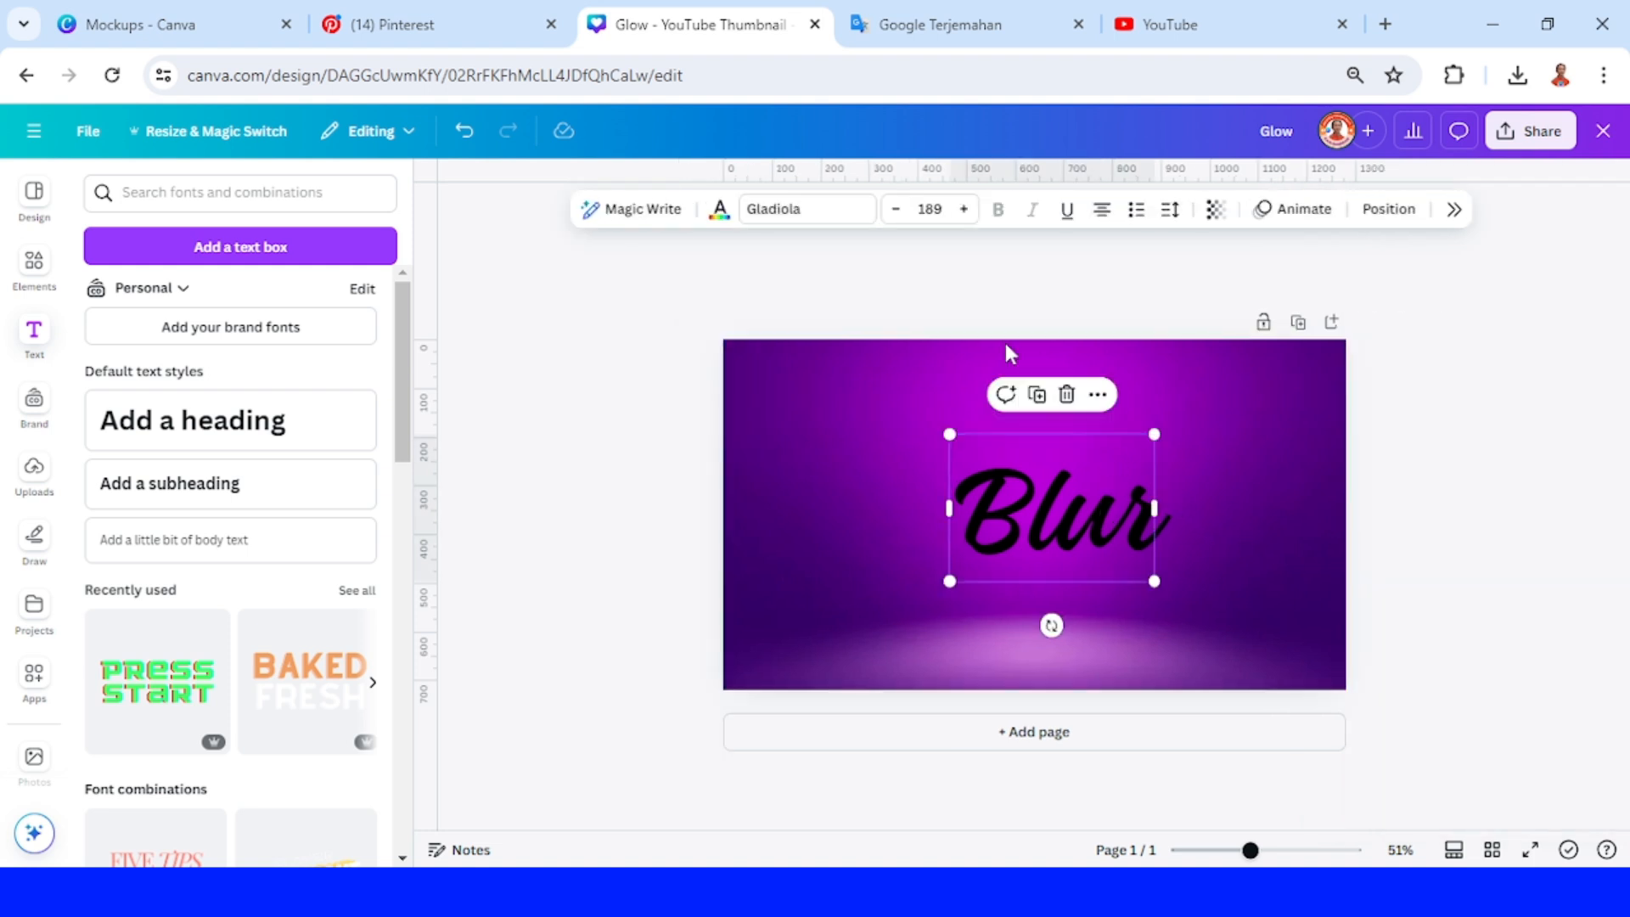
left_click(718, 209)
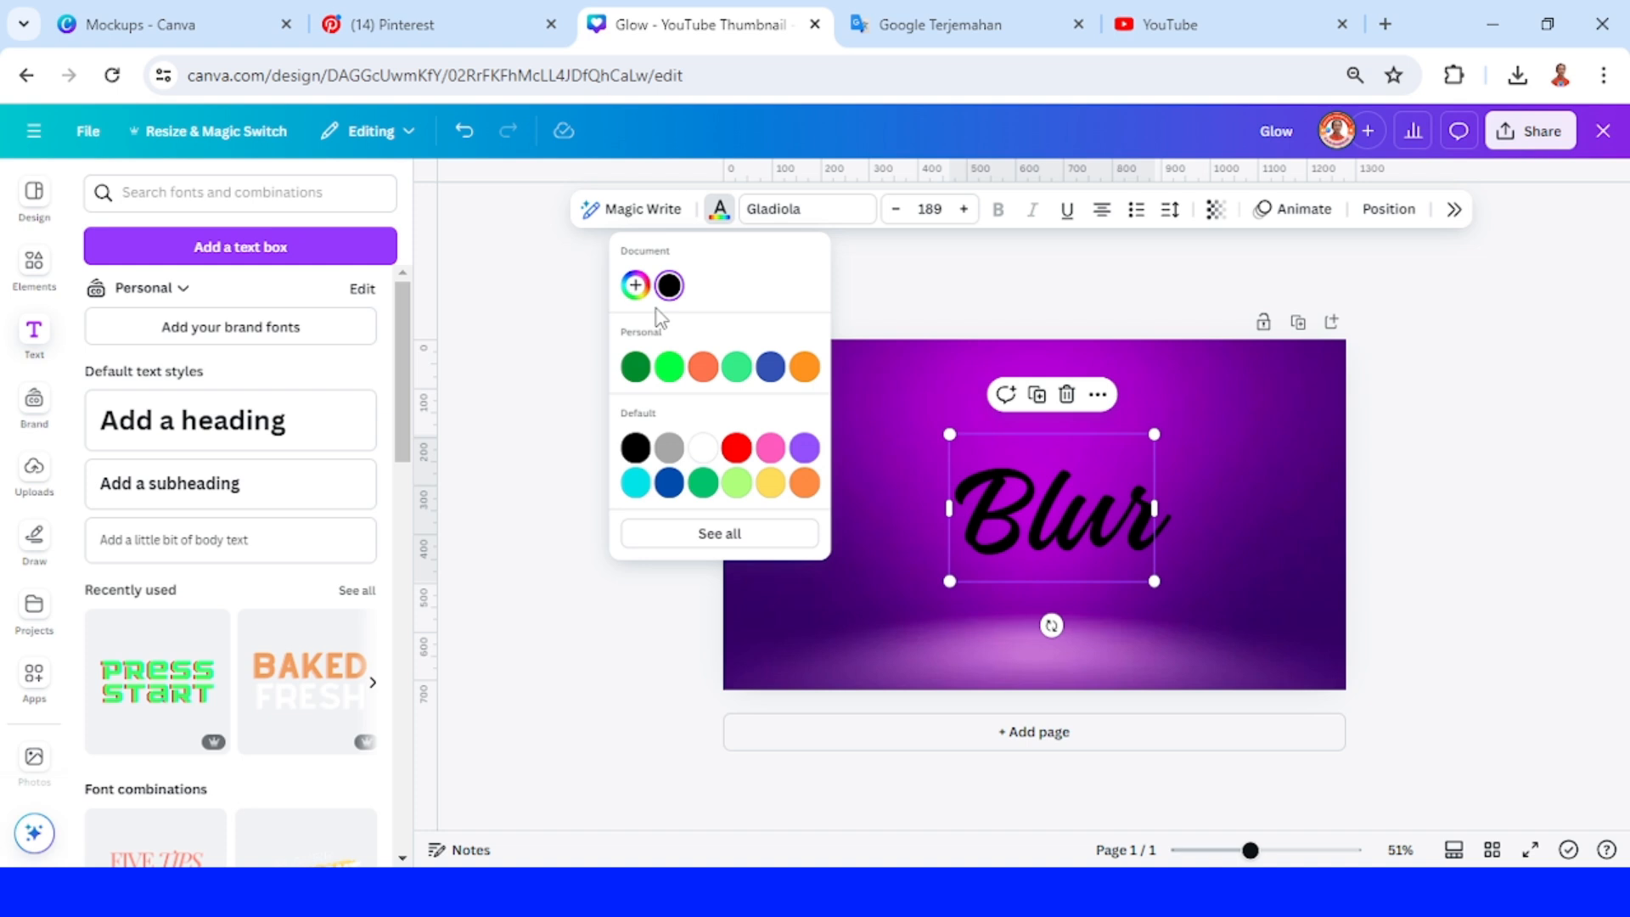
left_click(702, 448)
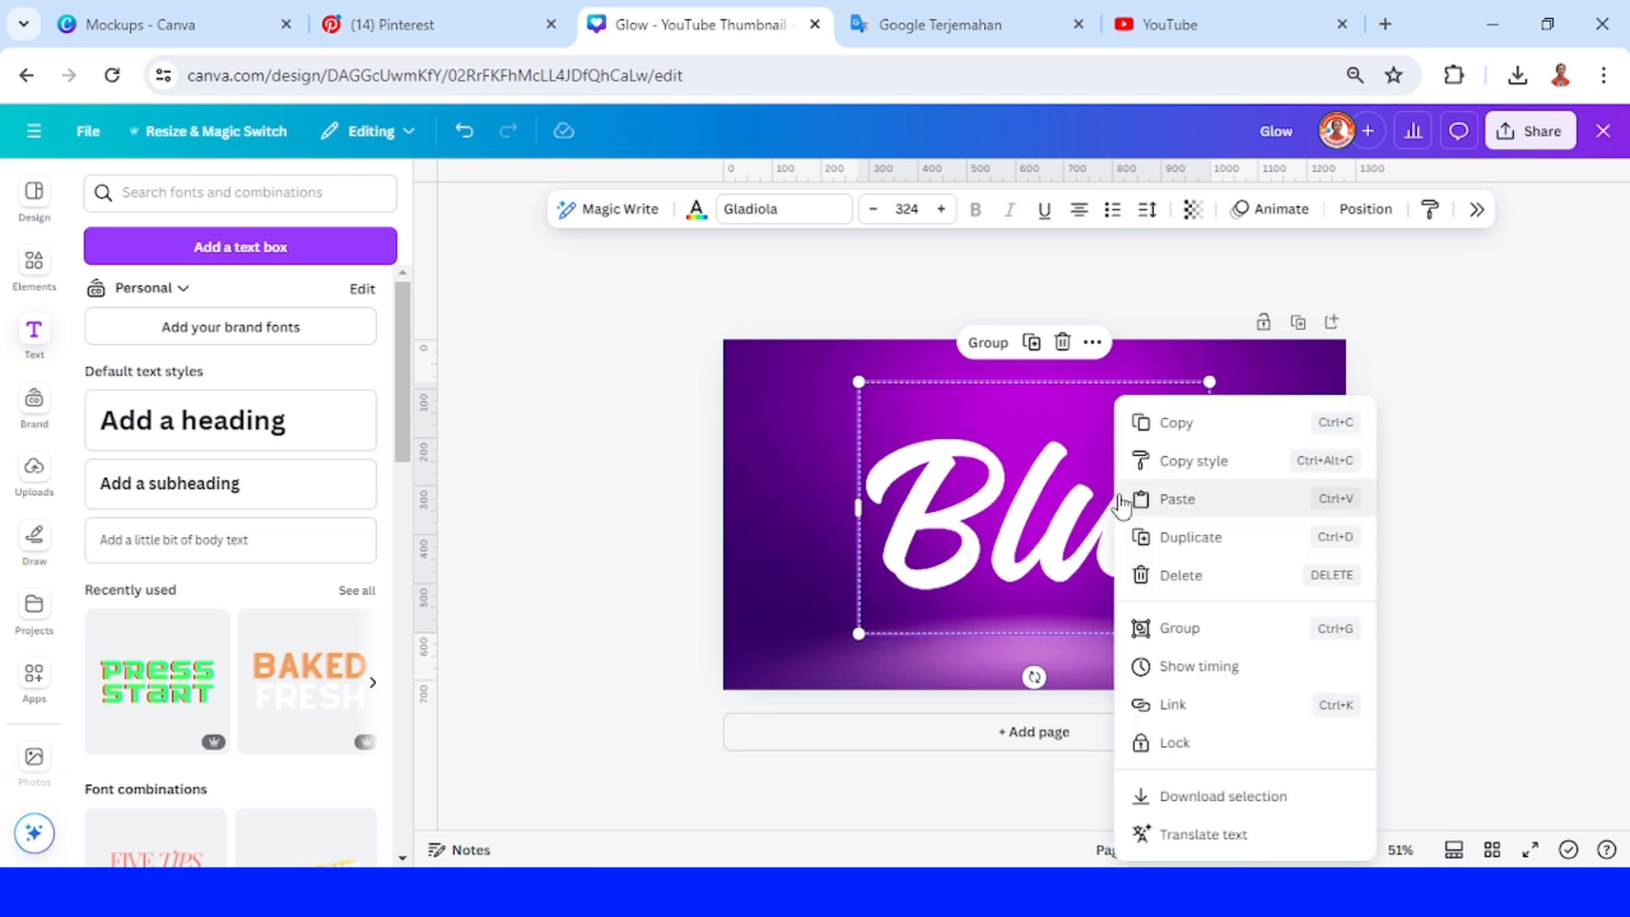
- Download the selected text as a PNG with a transparent background, then remove the text
left_click(1223, 796)
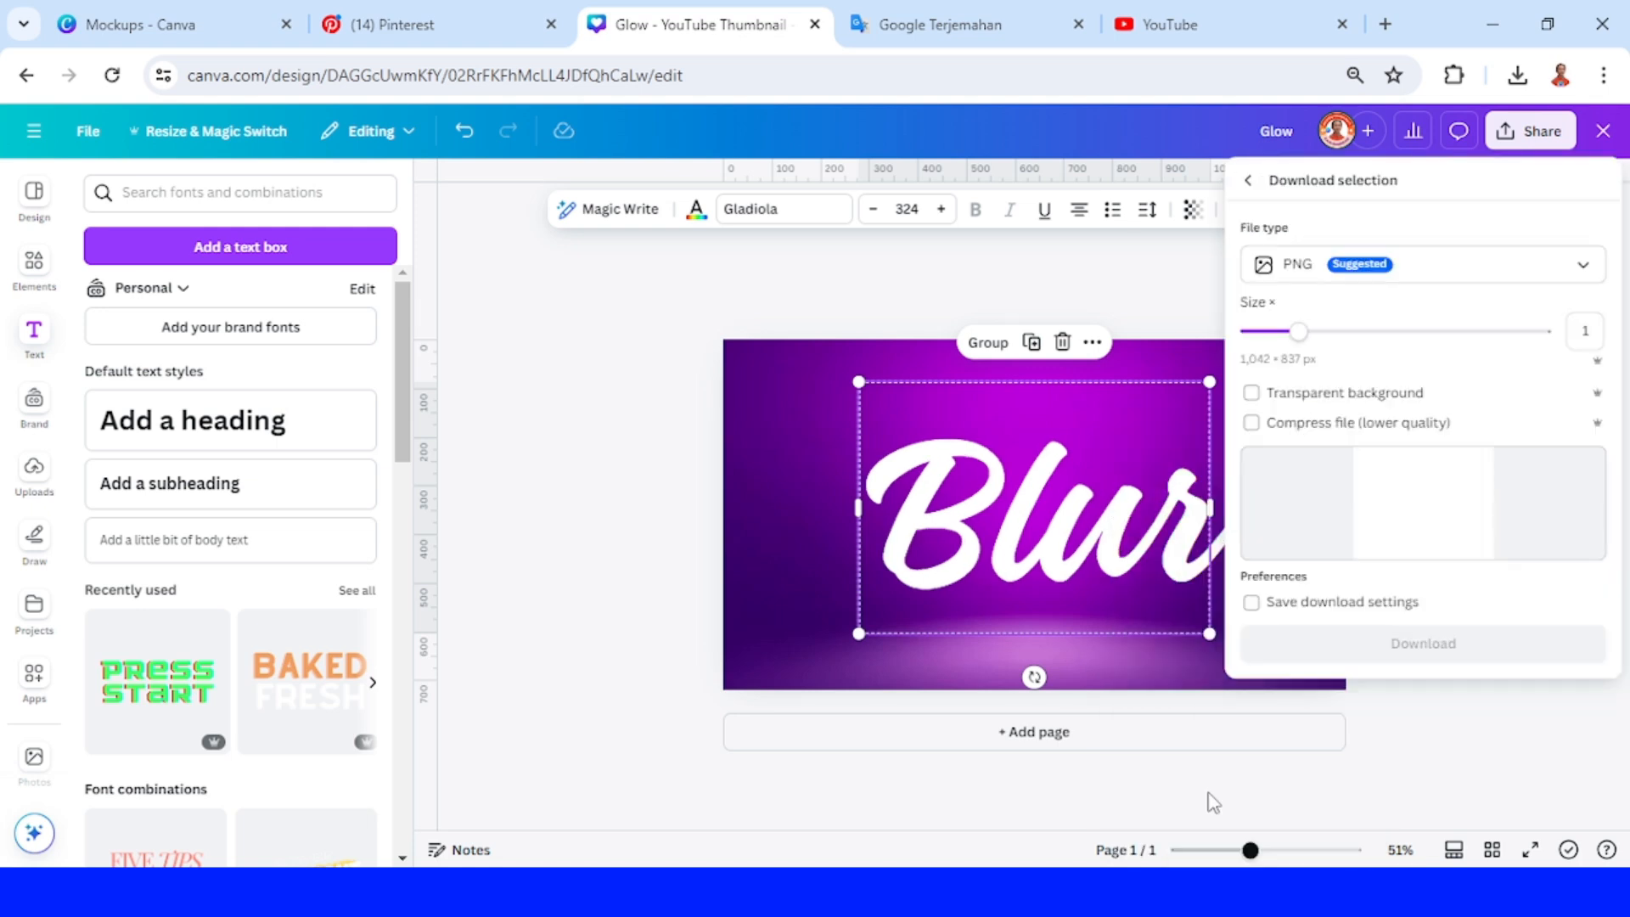
left_click(1251, 393)
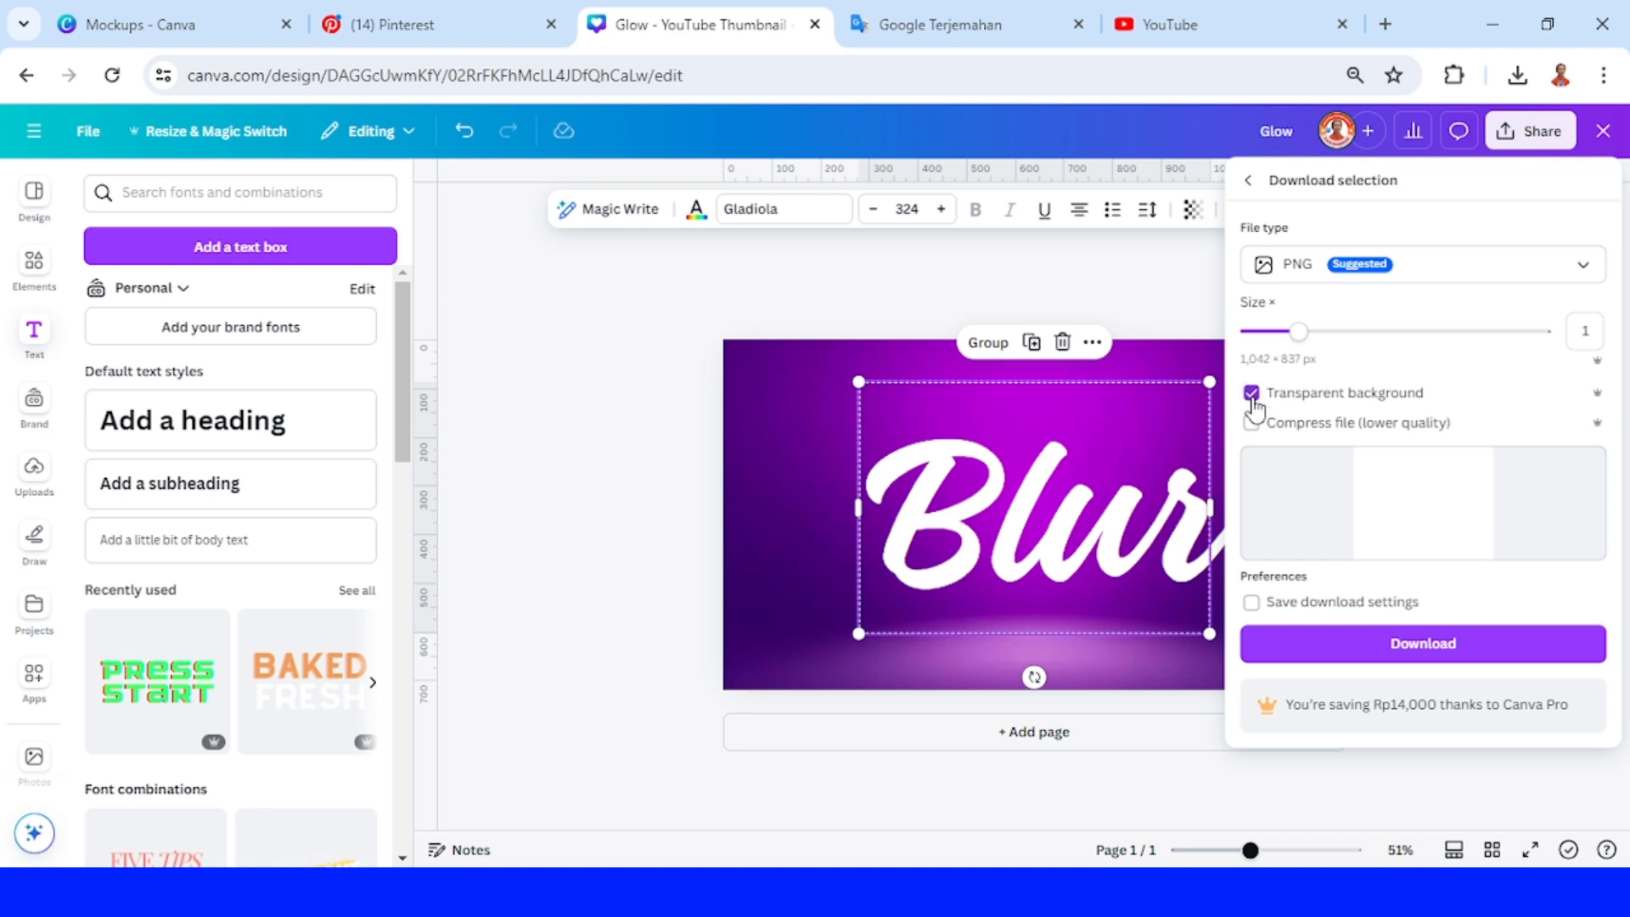
left_click(1422, 643)
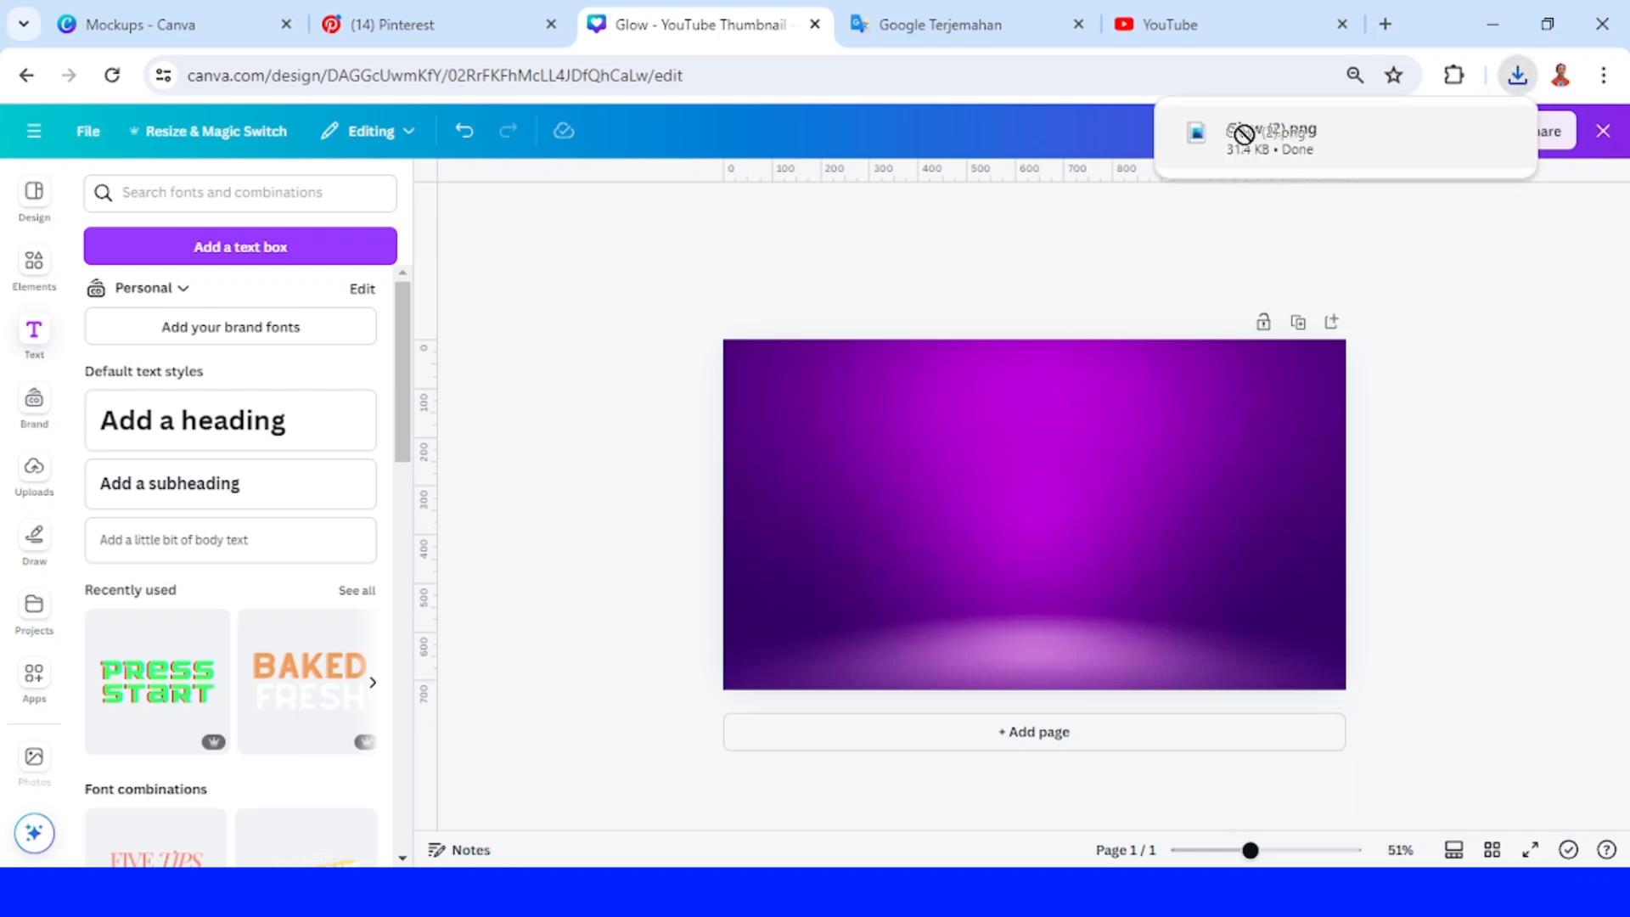
left_click(33, 473)
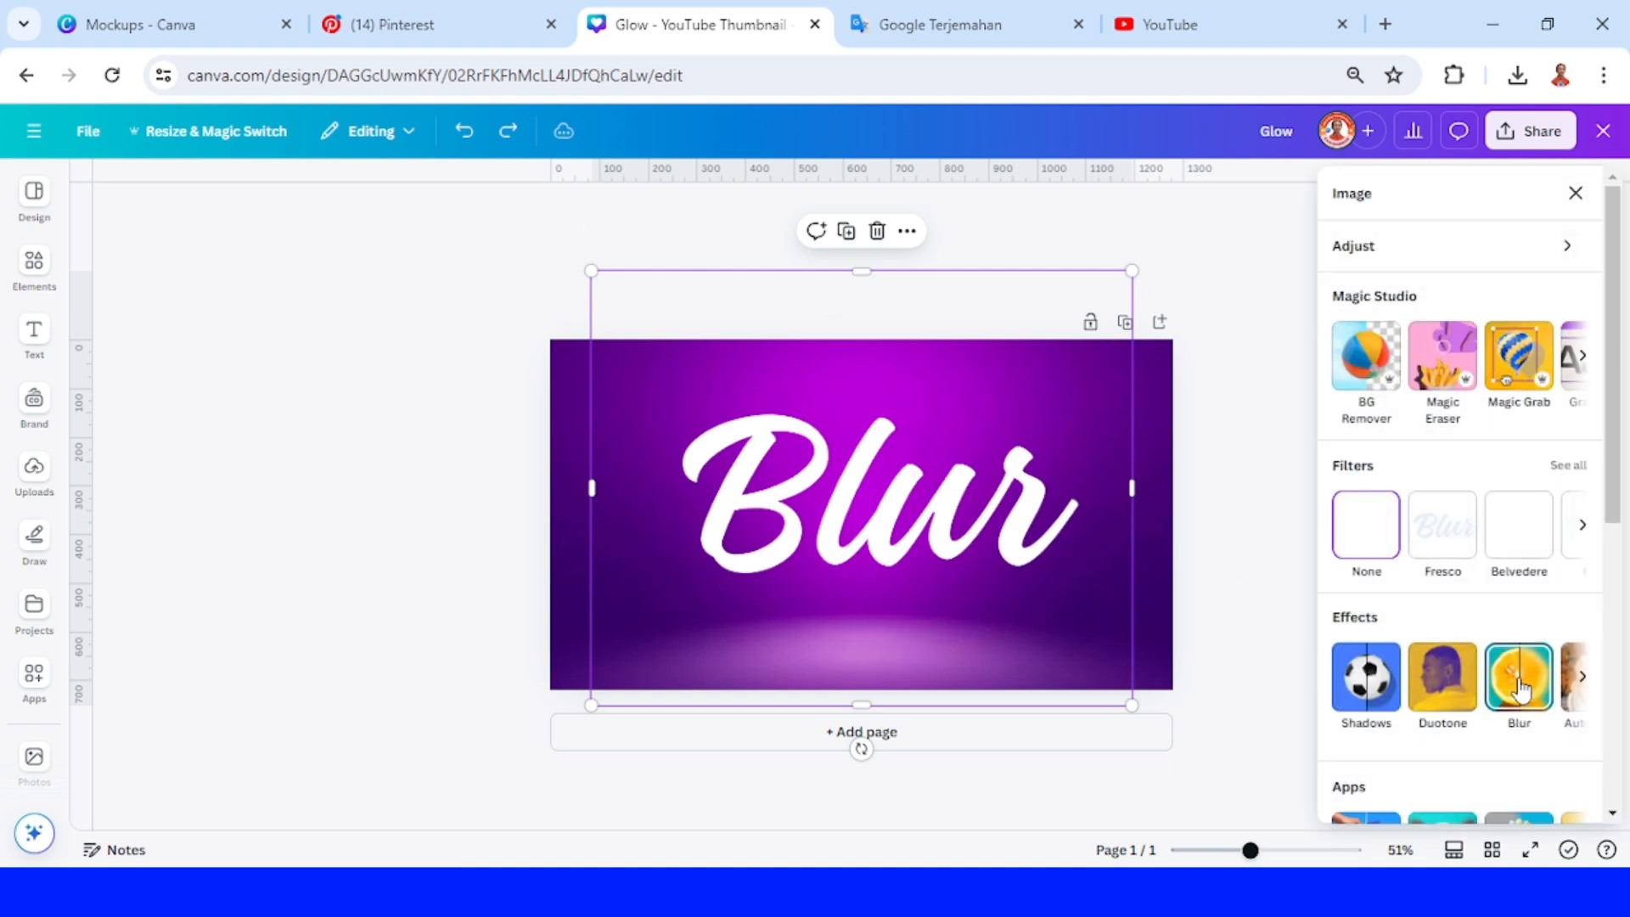
- Bring up the Blur effect editor for the re-added transparent Blur image
left_click(1519, 677)
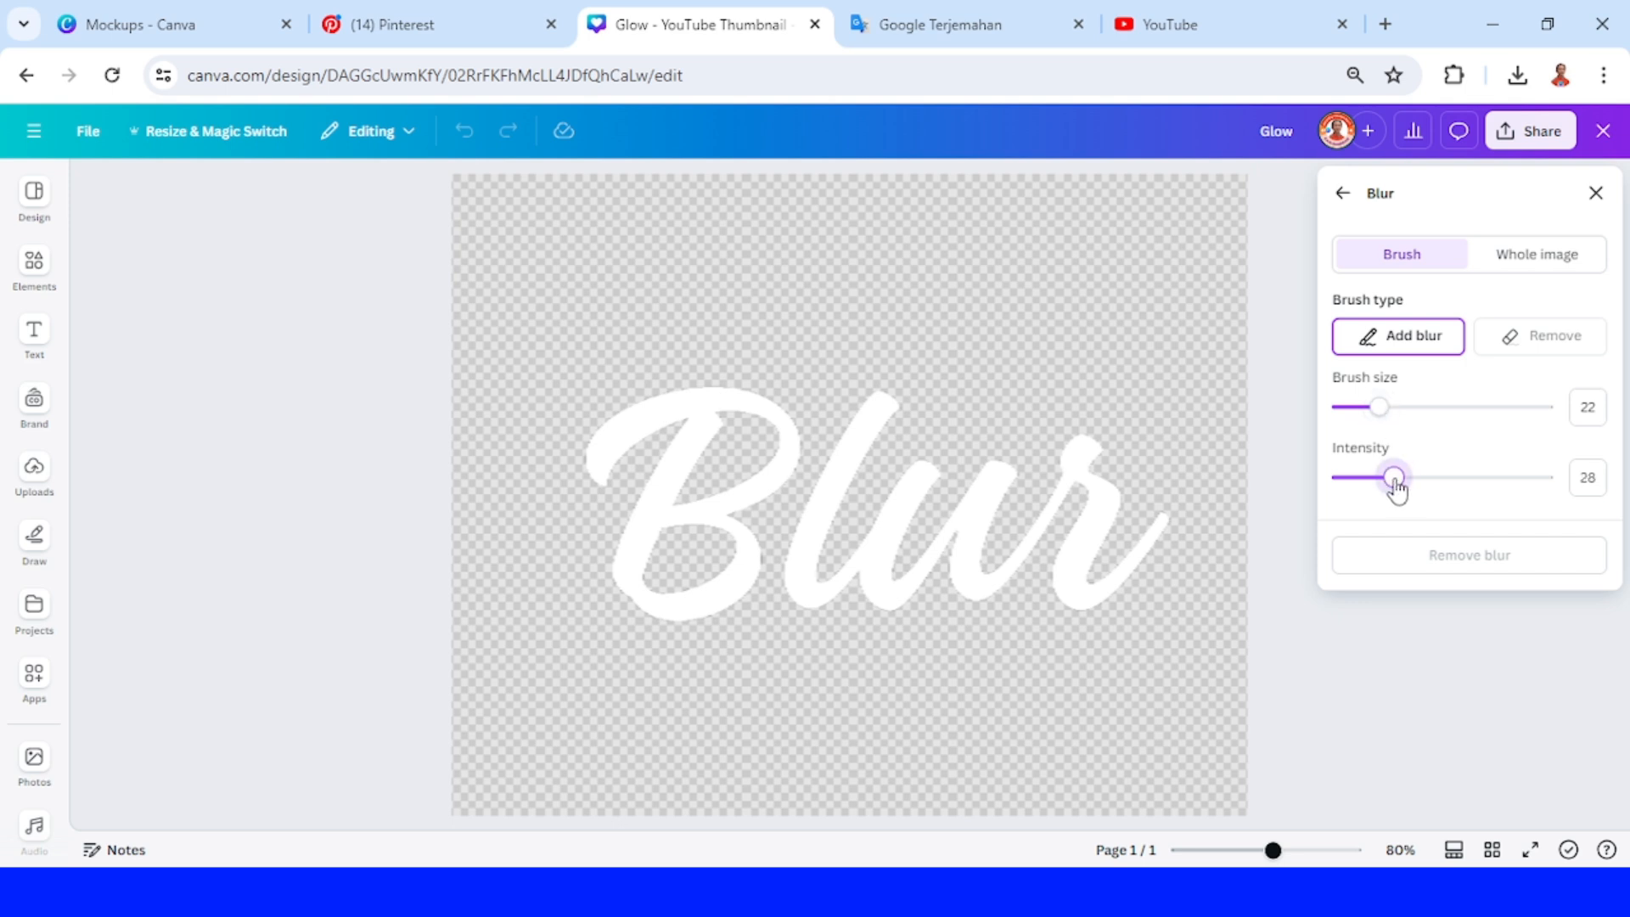
- Set blur intensity to 25 and brush blur along the outer edges of the B
left_click_drag(1396, 478, 1380, 477)
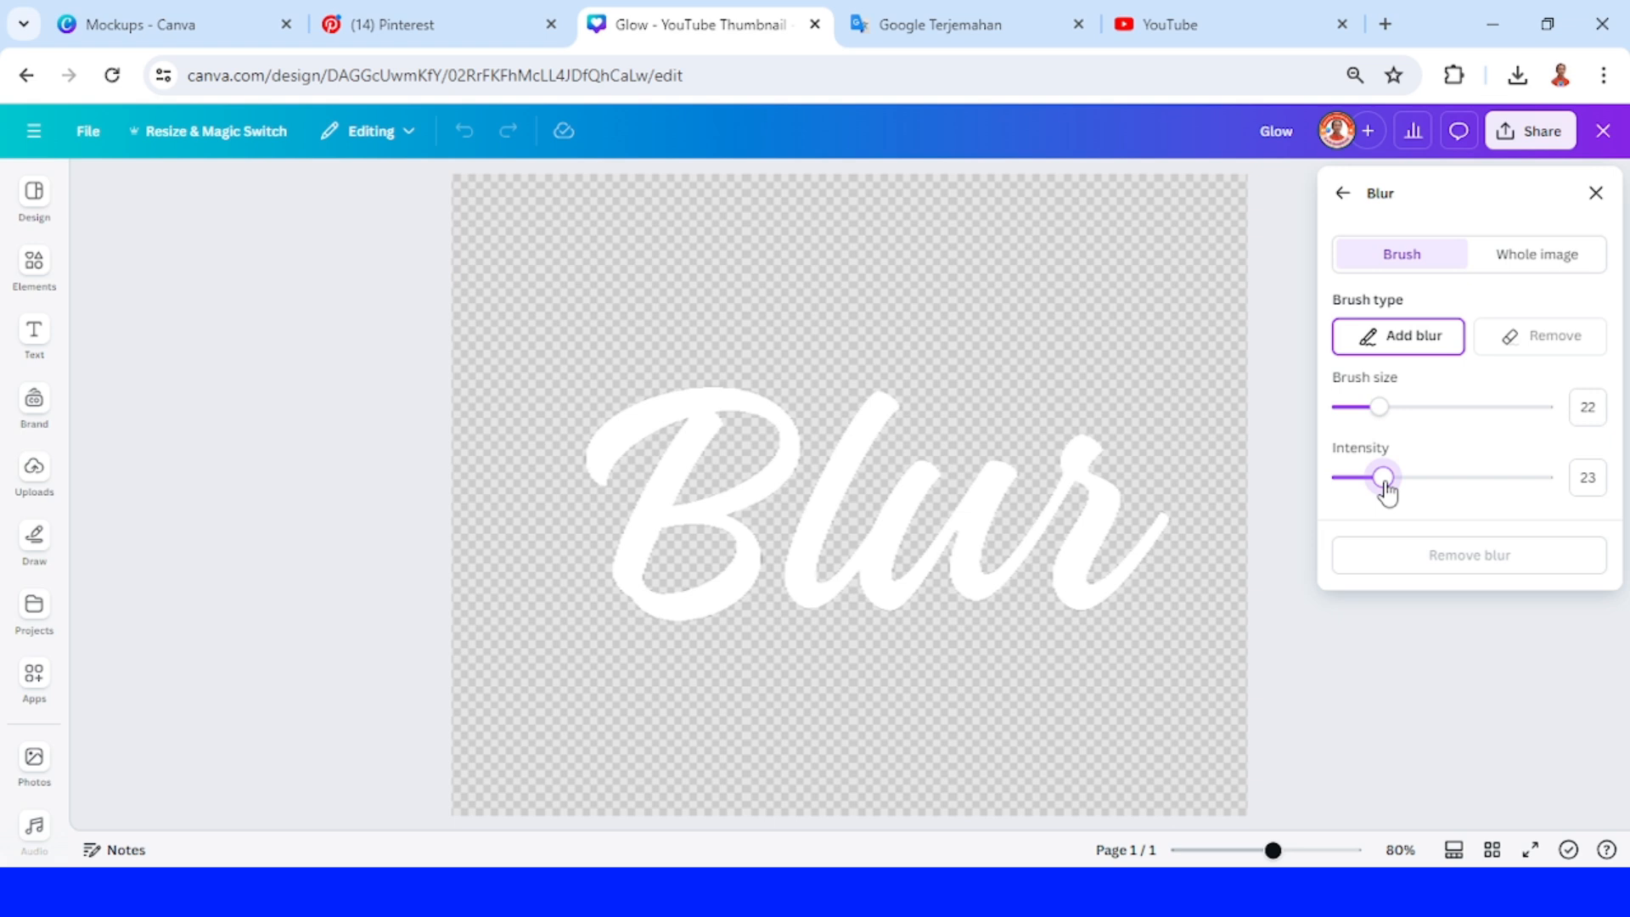
left_click_drag(1376, 476, 1387, 476)
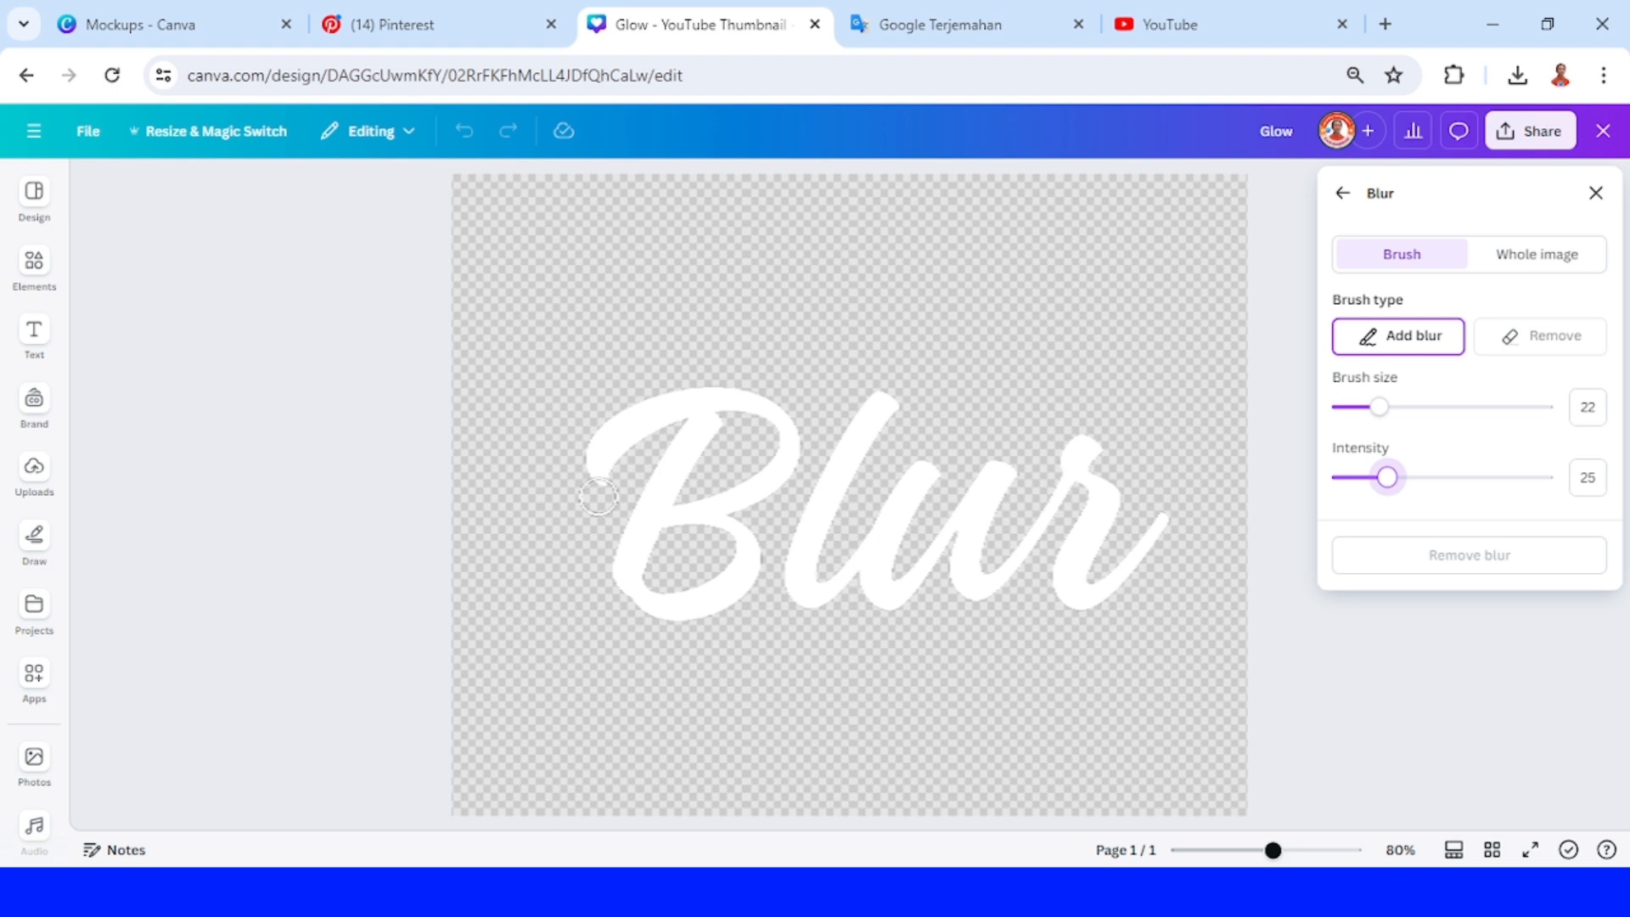
left_click_drag(598, 497, 587, 476)
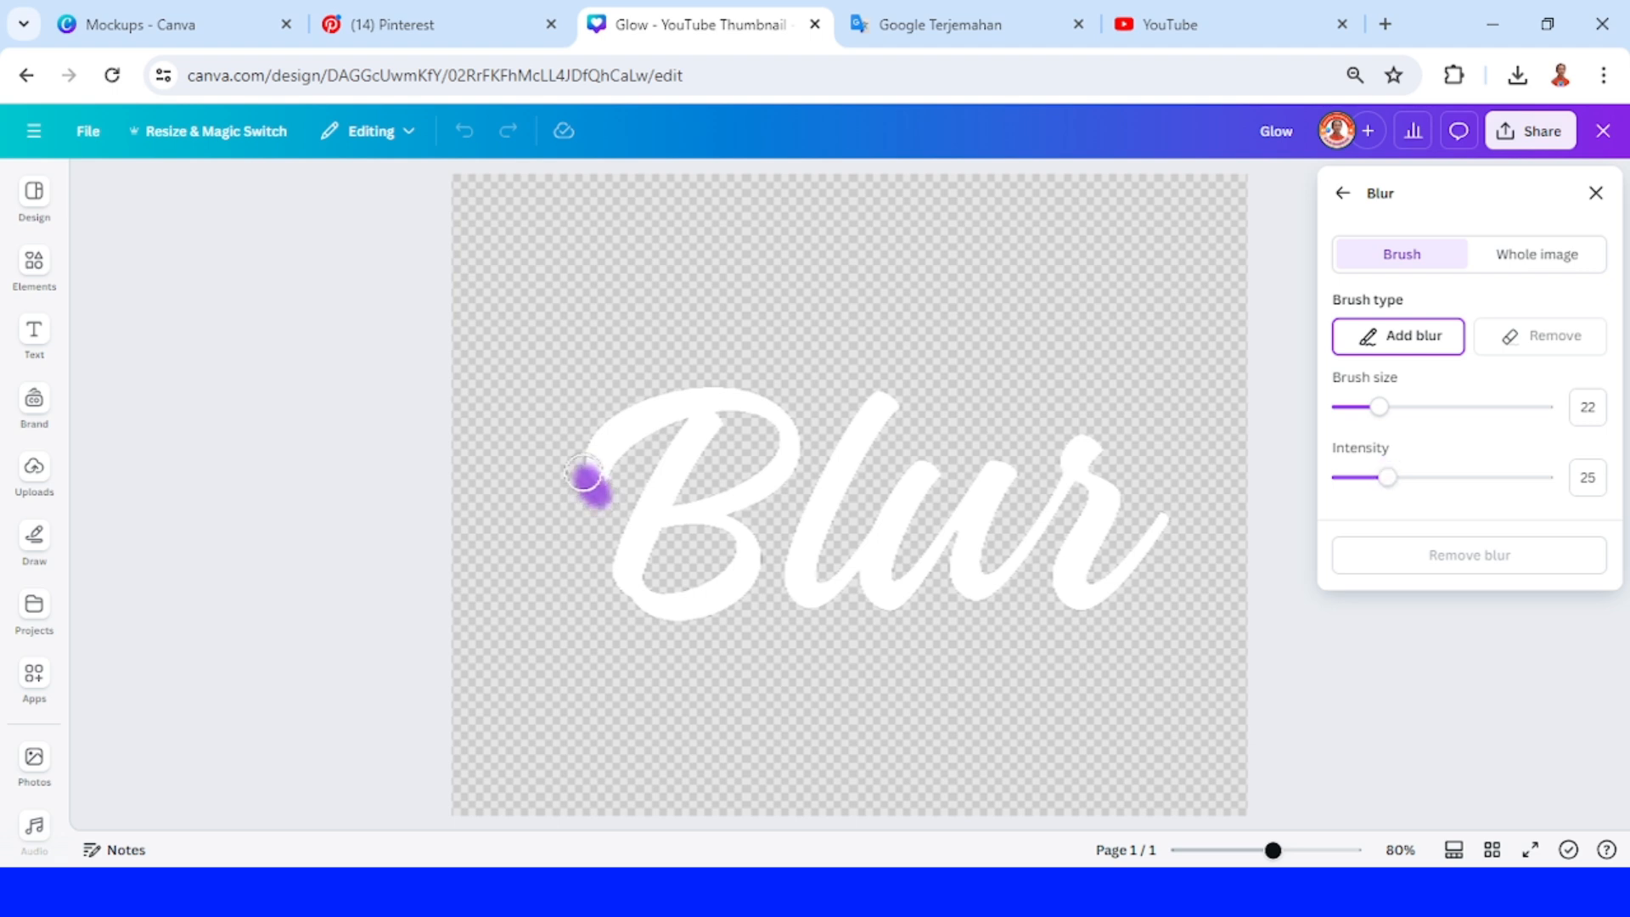
left_click_drag(590, 483, 663, 403)
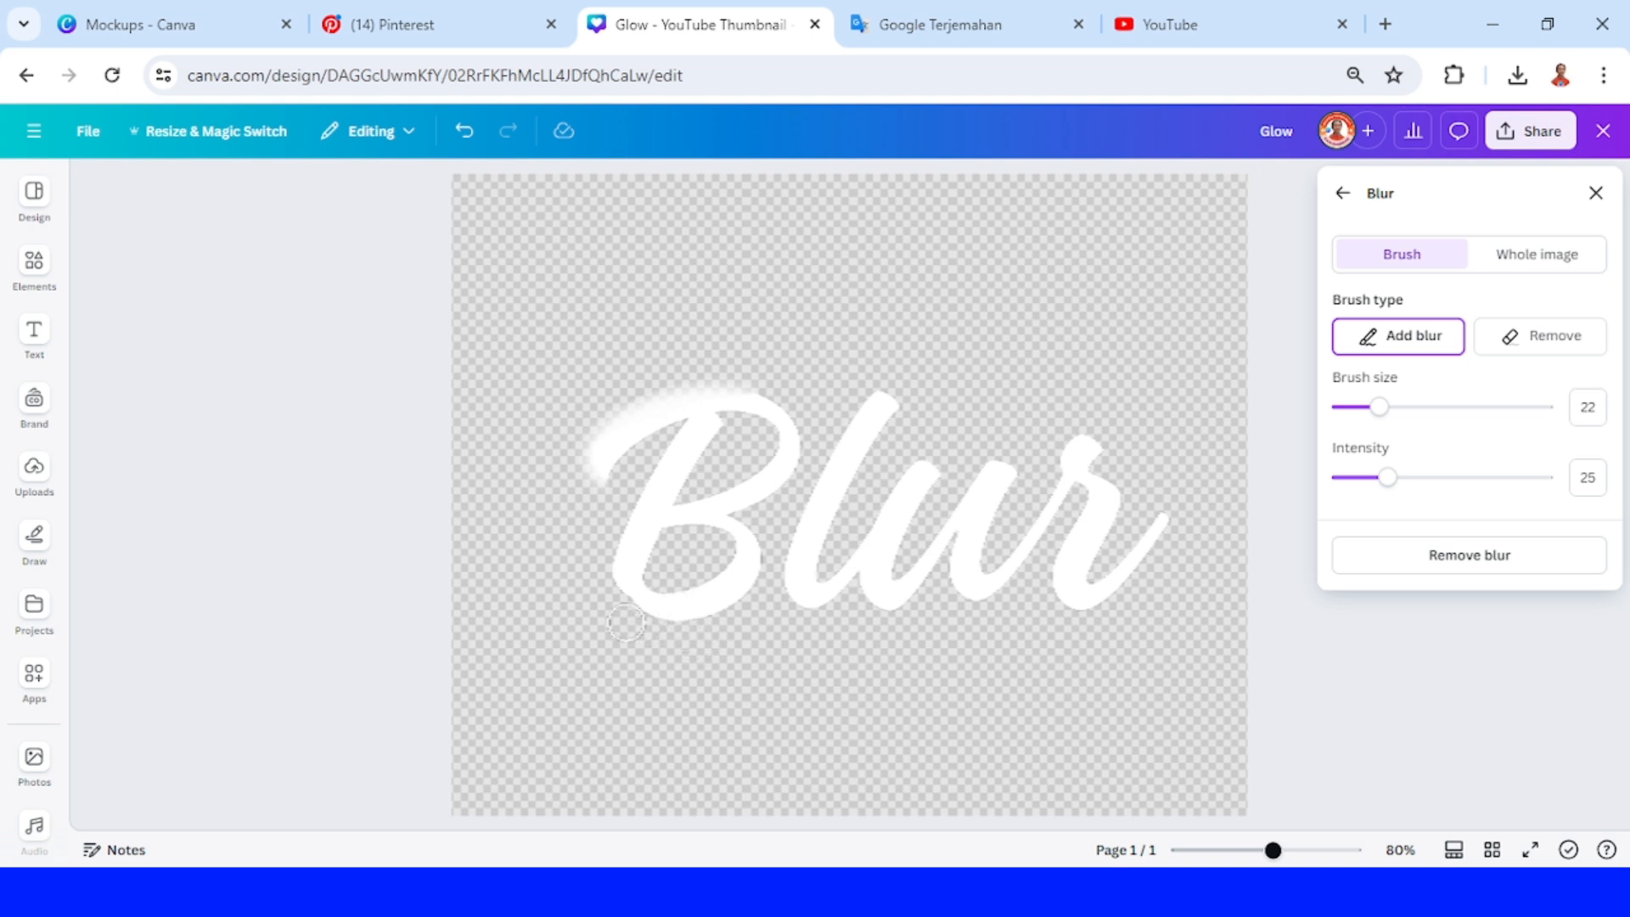
- Brush blur along the lower edges of the B, l, u and around the r
left_click_drag(613, 621, 722, 616)
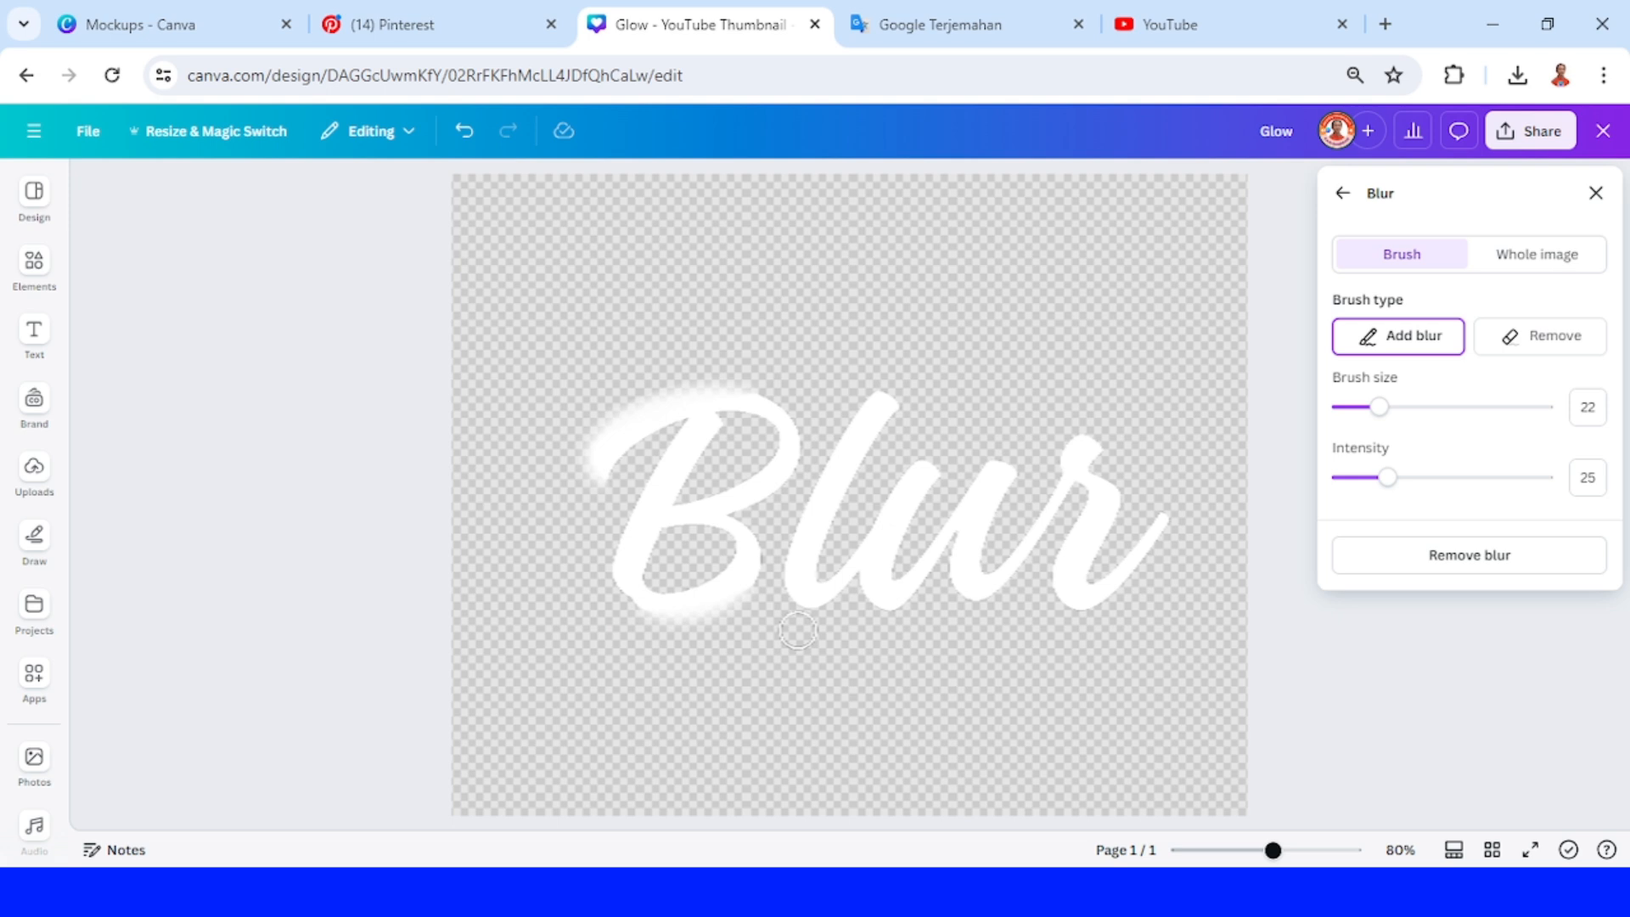
left_click_drag(796, 629, 930, 606)
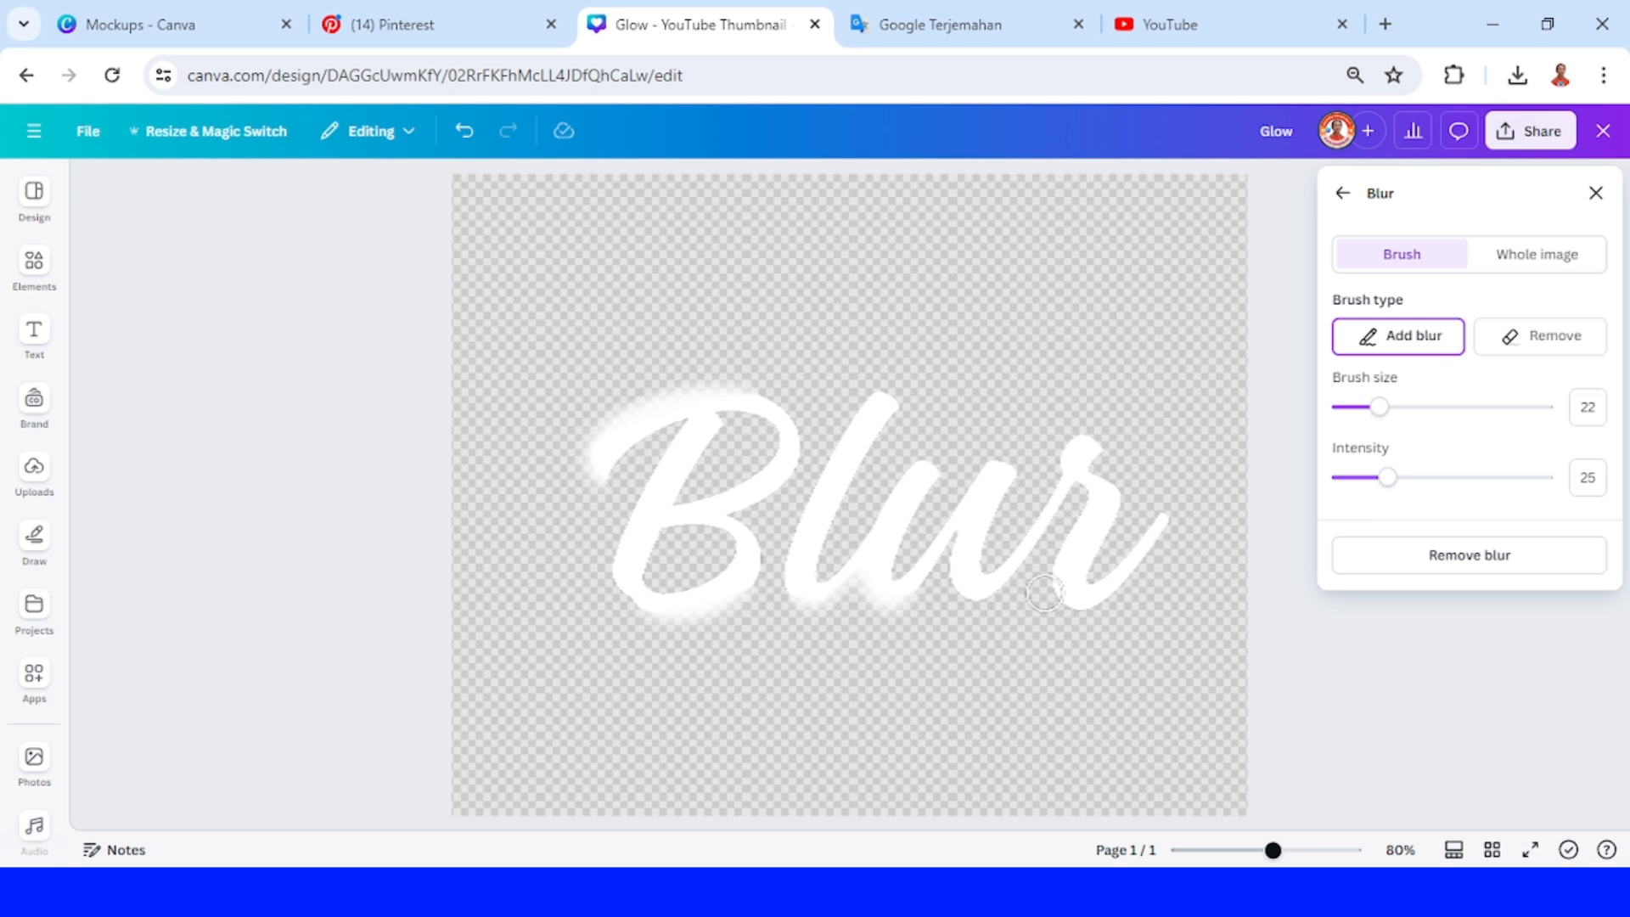
left_click_drag(1045, 592, 1159, 560)
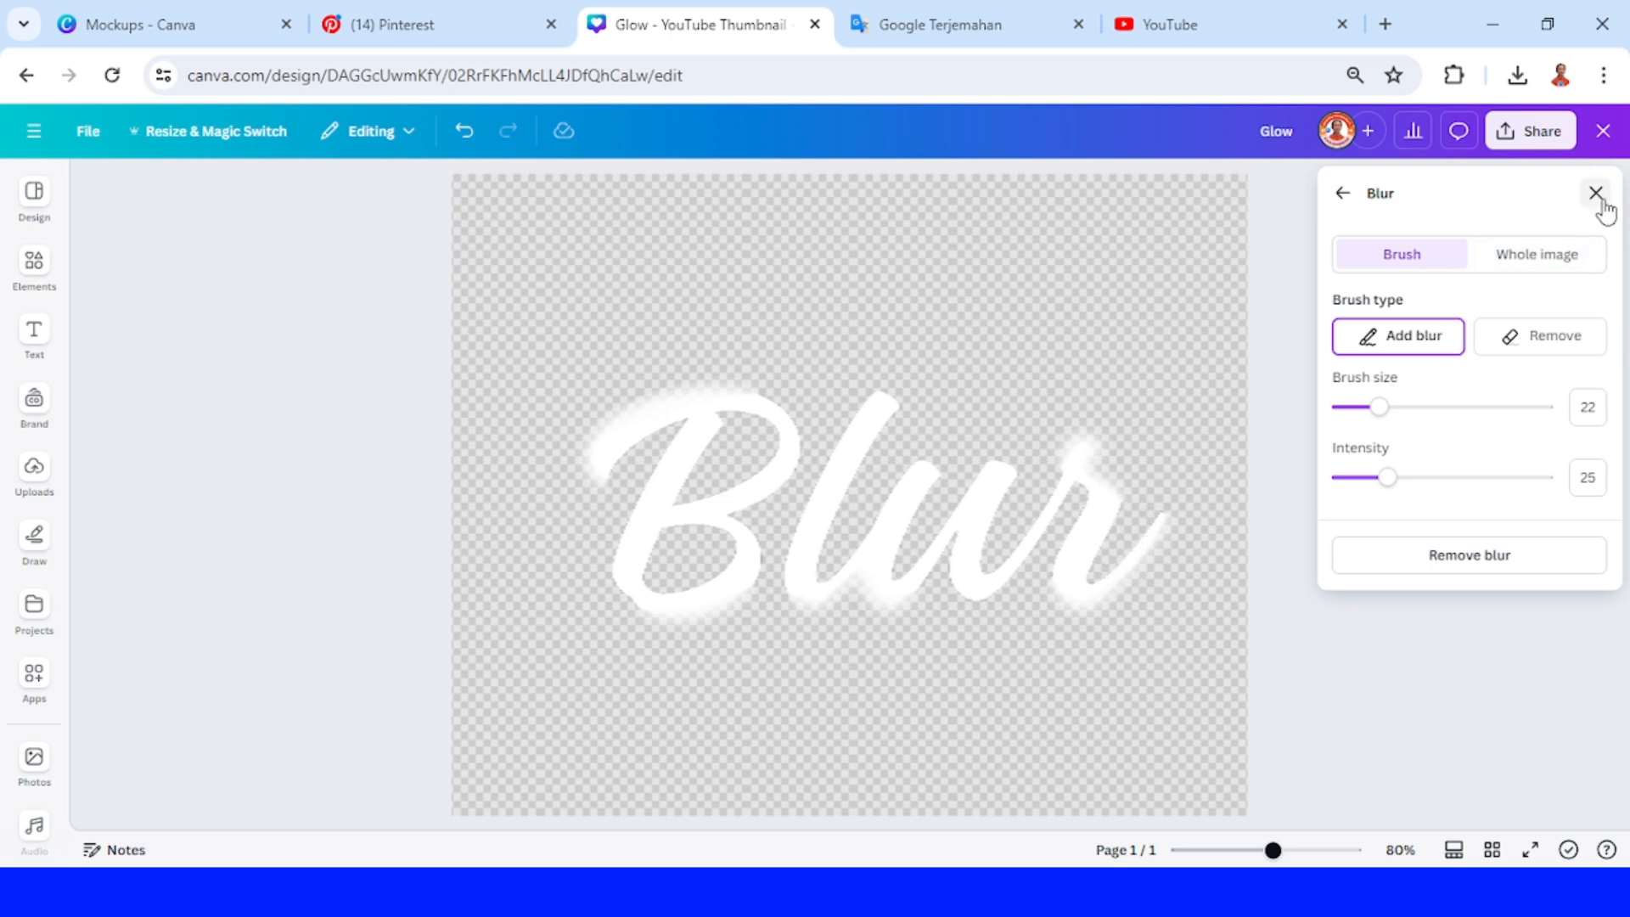
- Finish blurring, then search the Elements library for 'particles' filtered to Graphics
left_click(1599, 193)
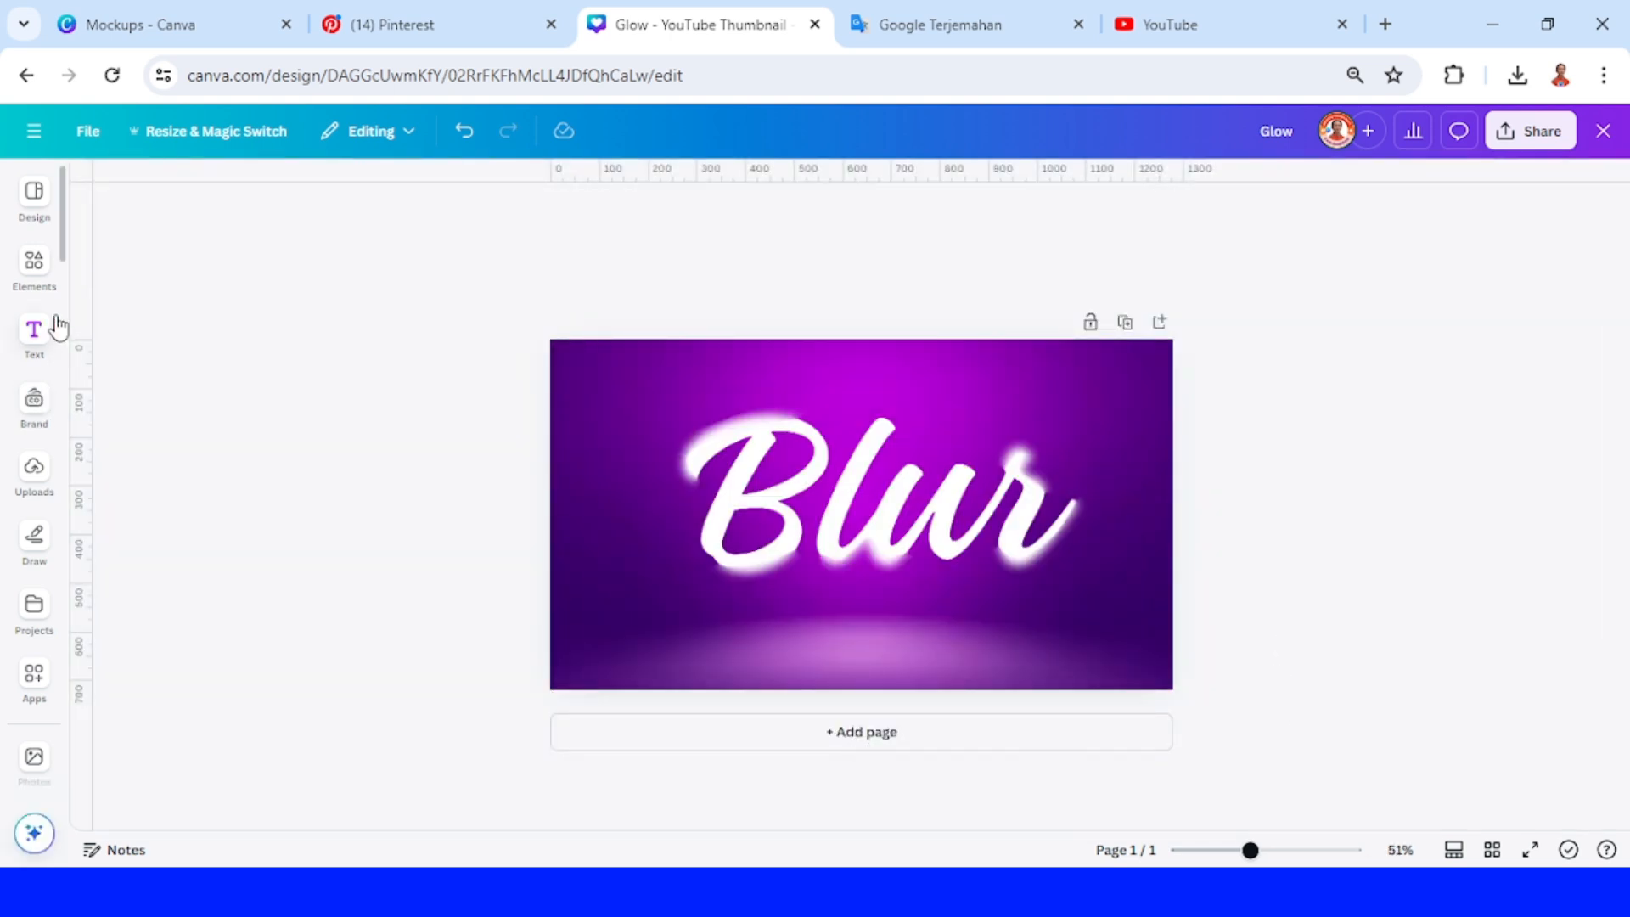
left_click(34, 265)
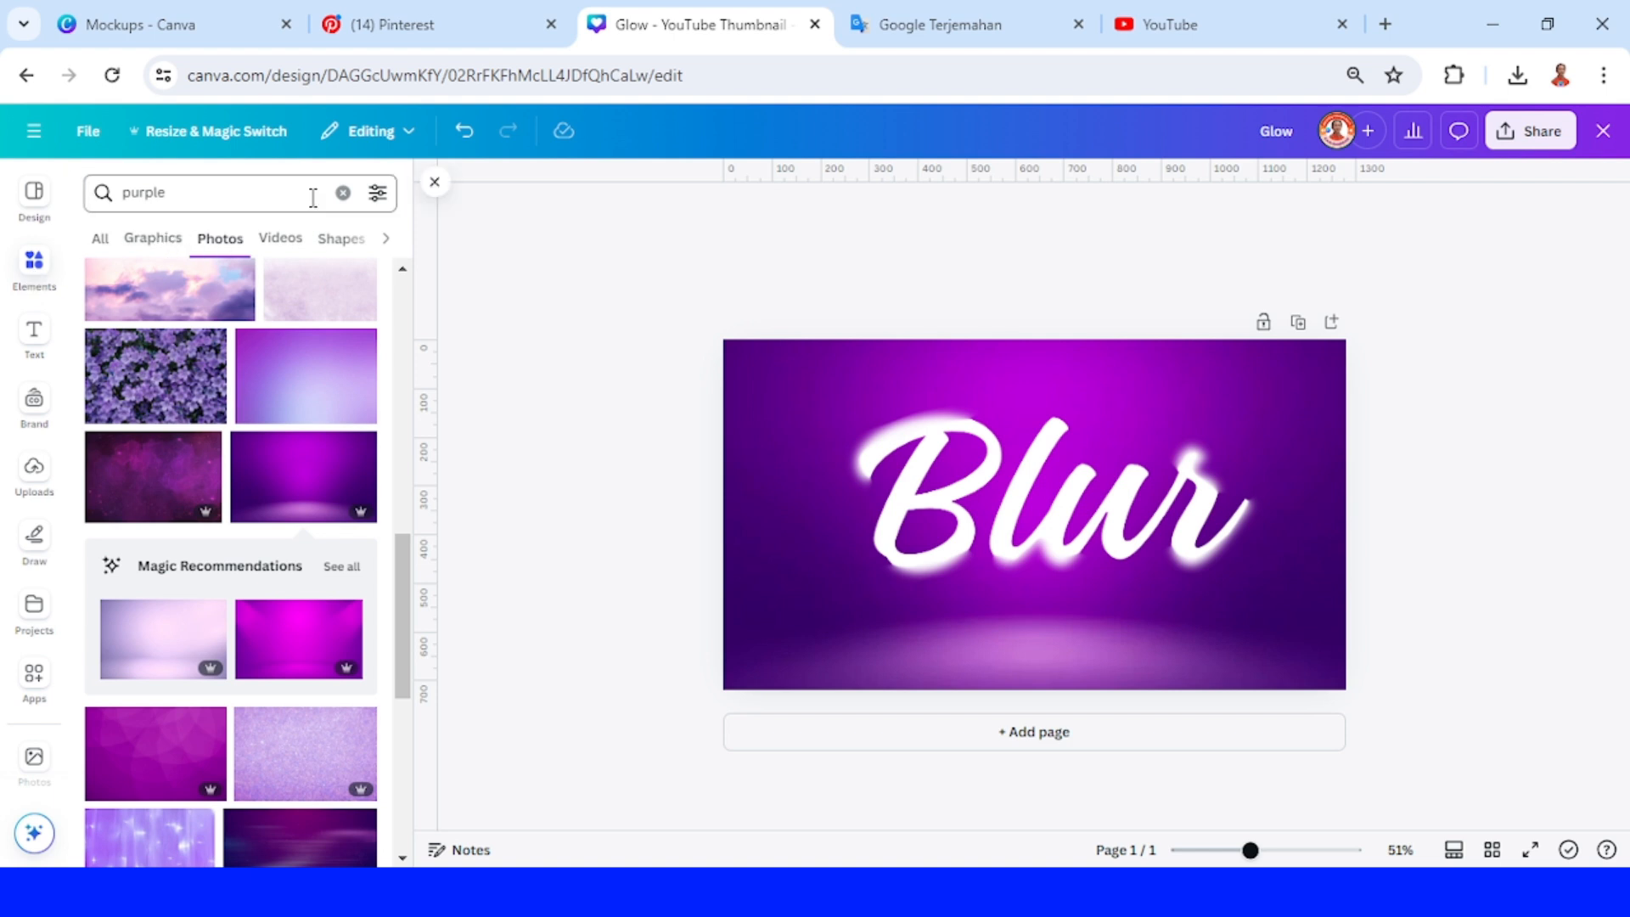
left_click(343, 194)
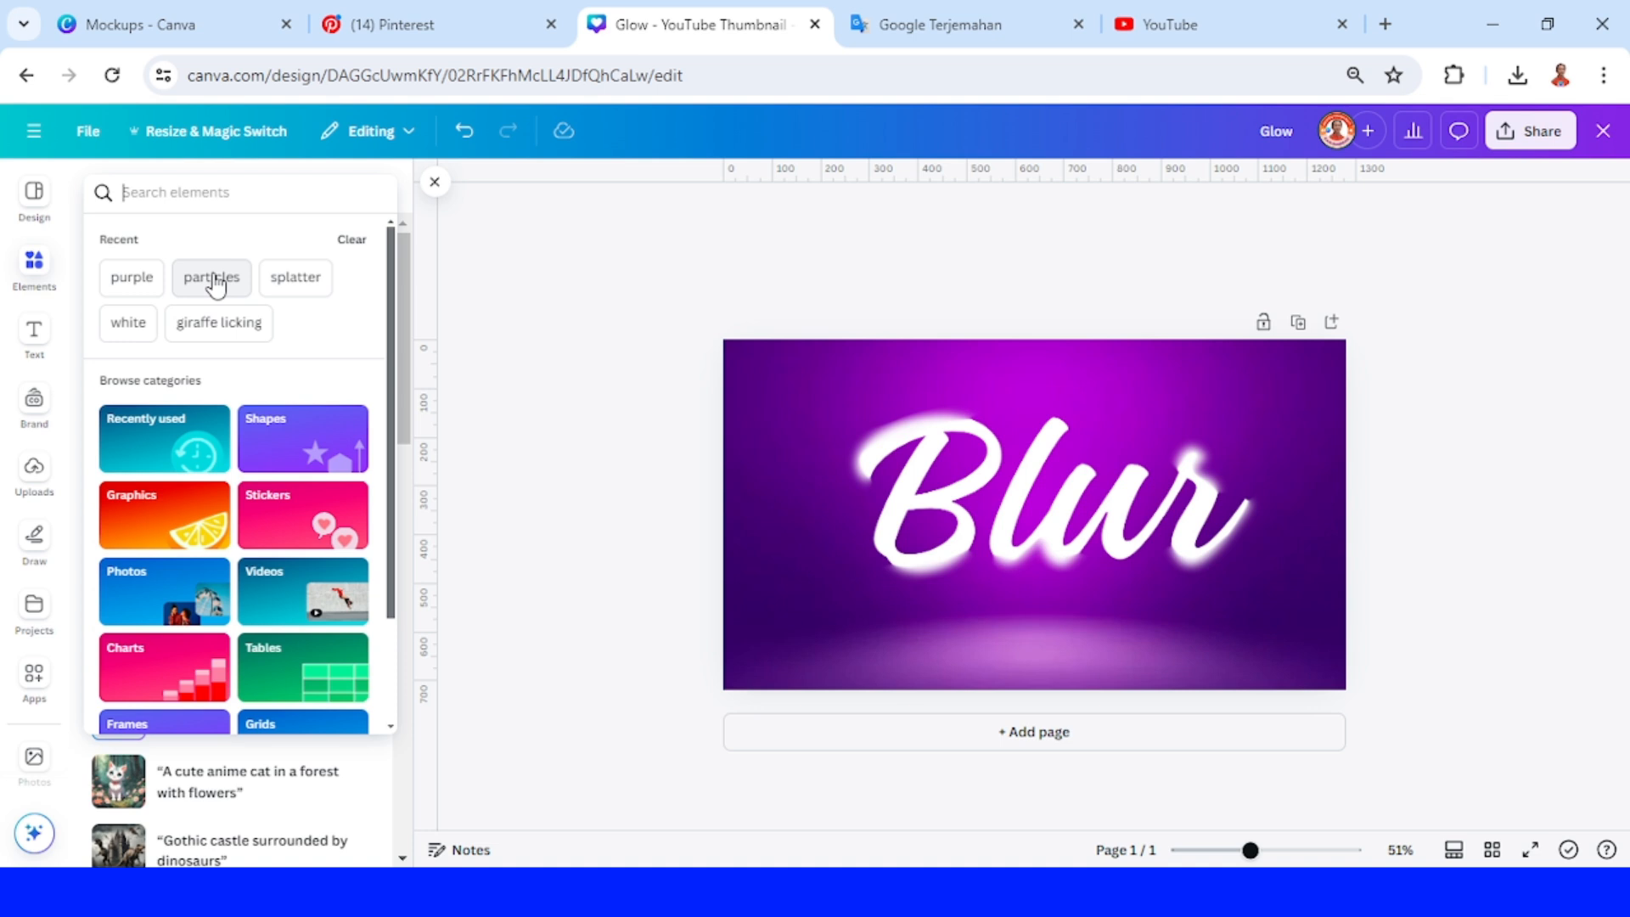
left_click(210, 277)
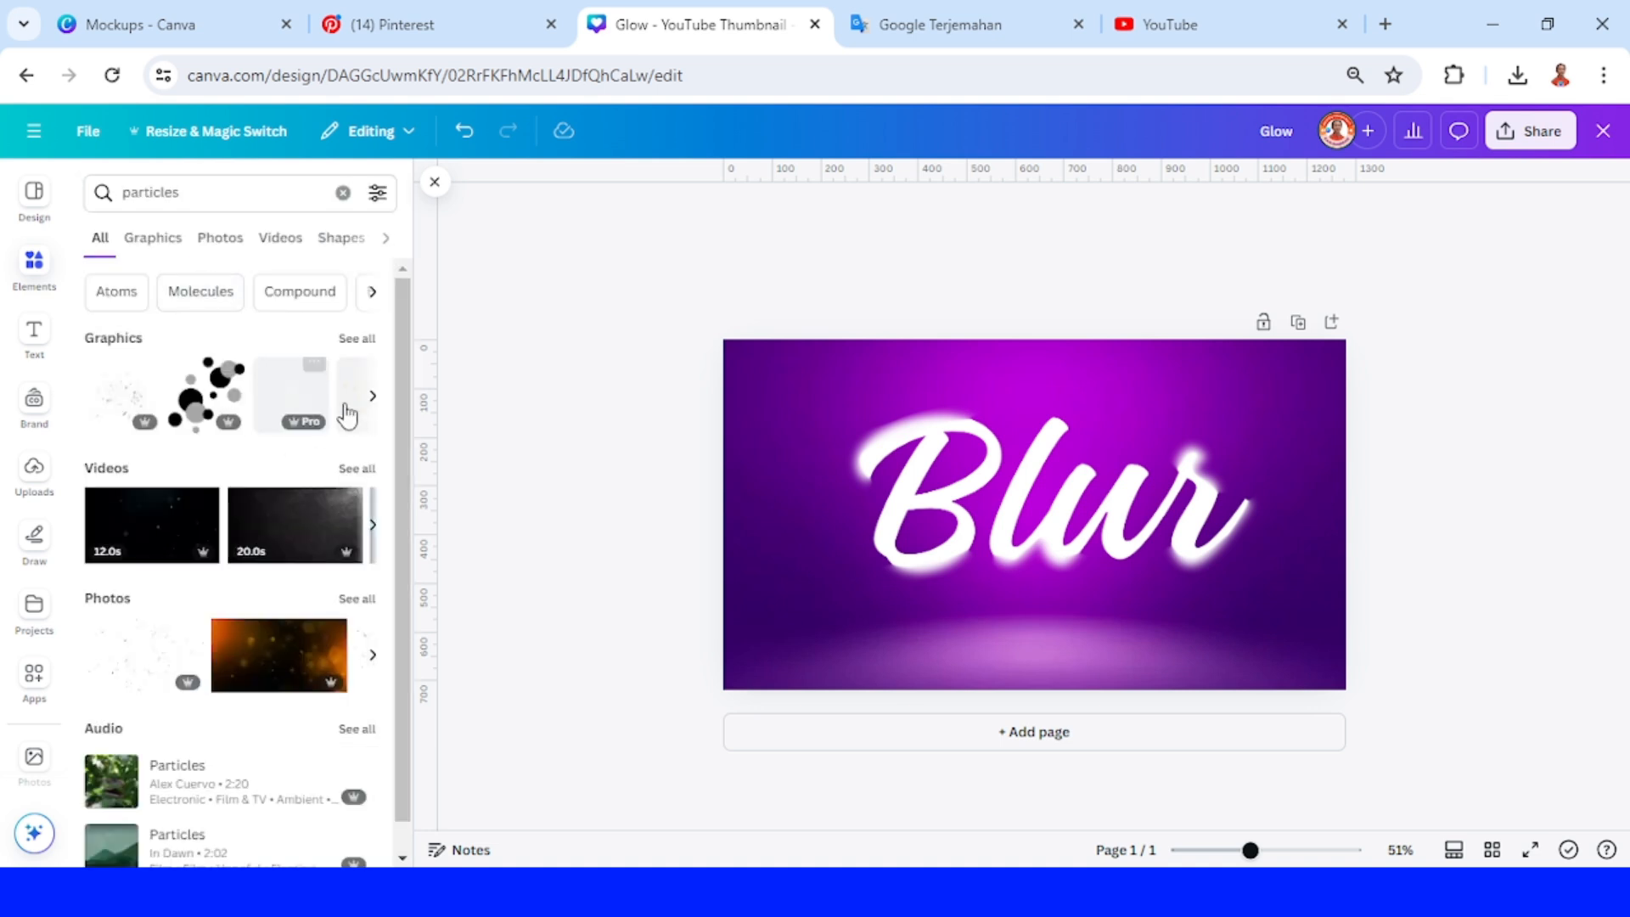
left_click(152, 237)
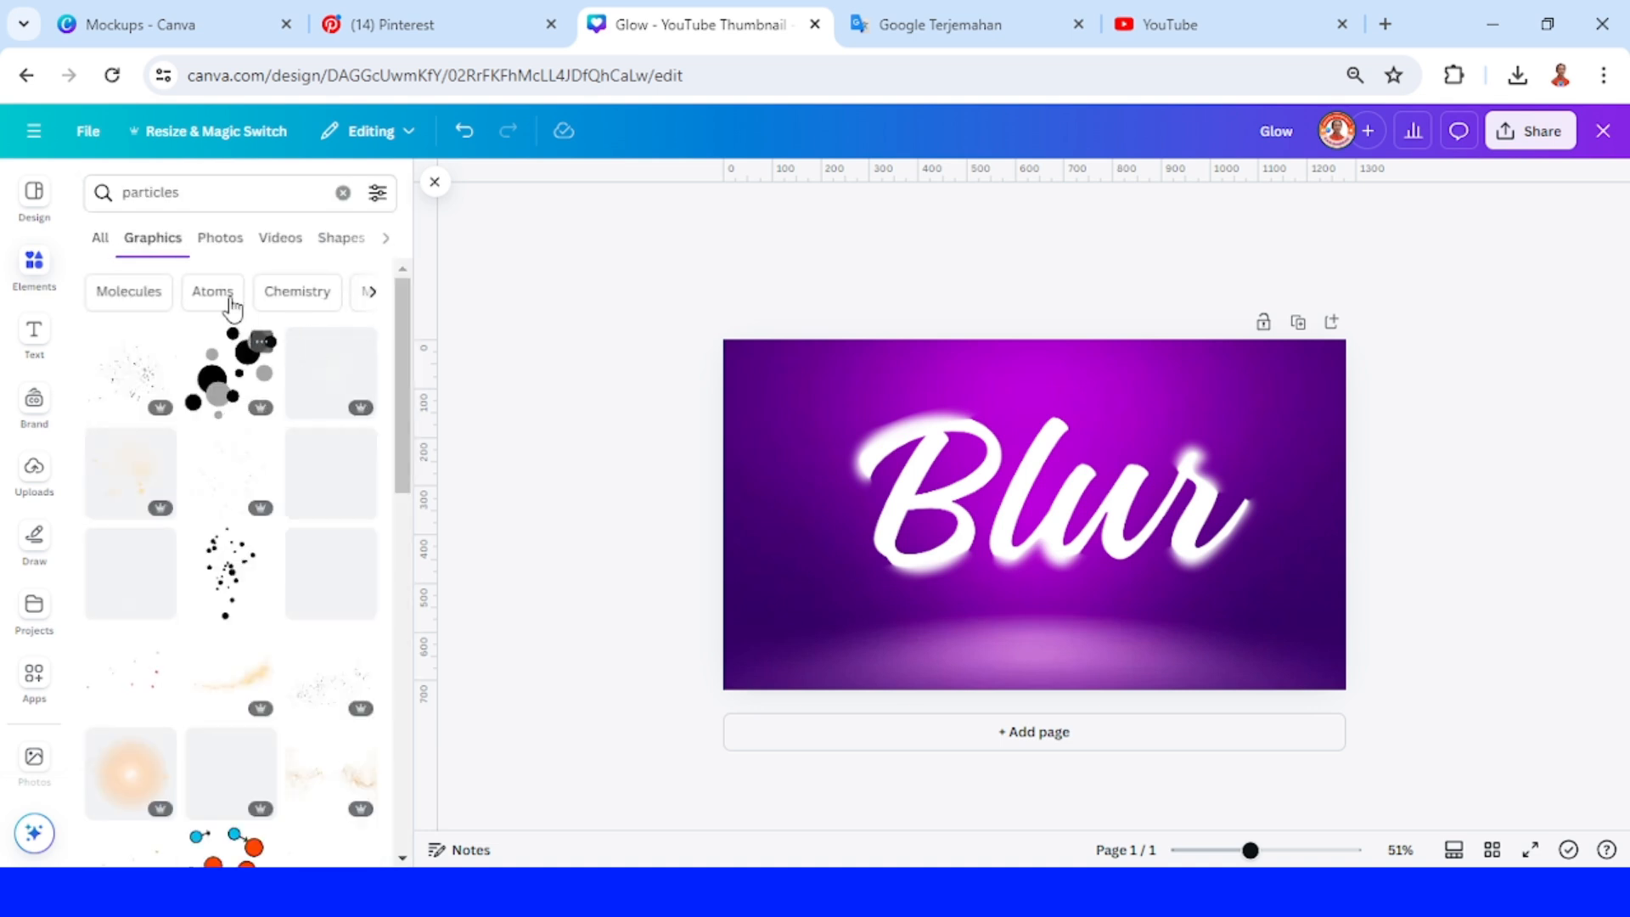
mouse_move(163, 344)
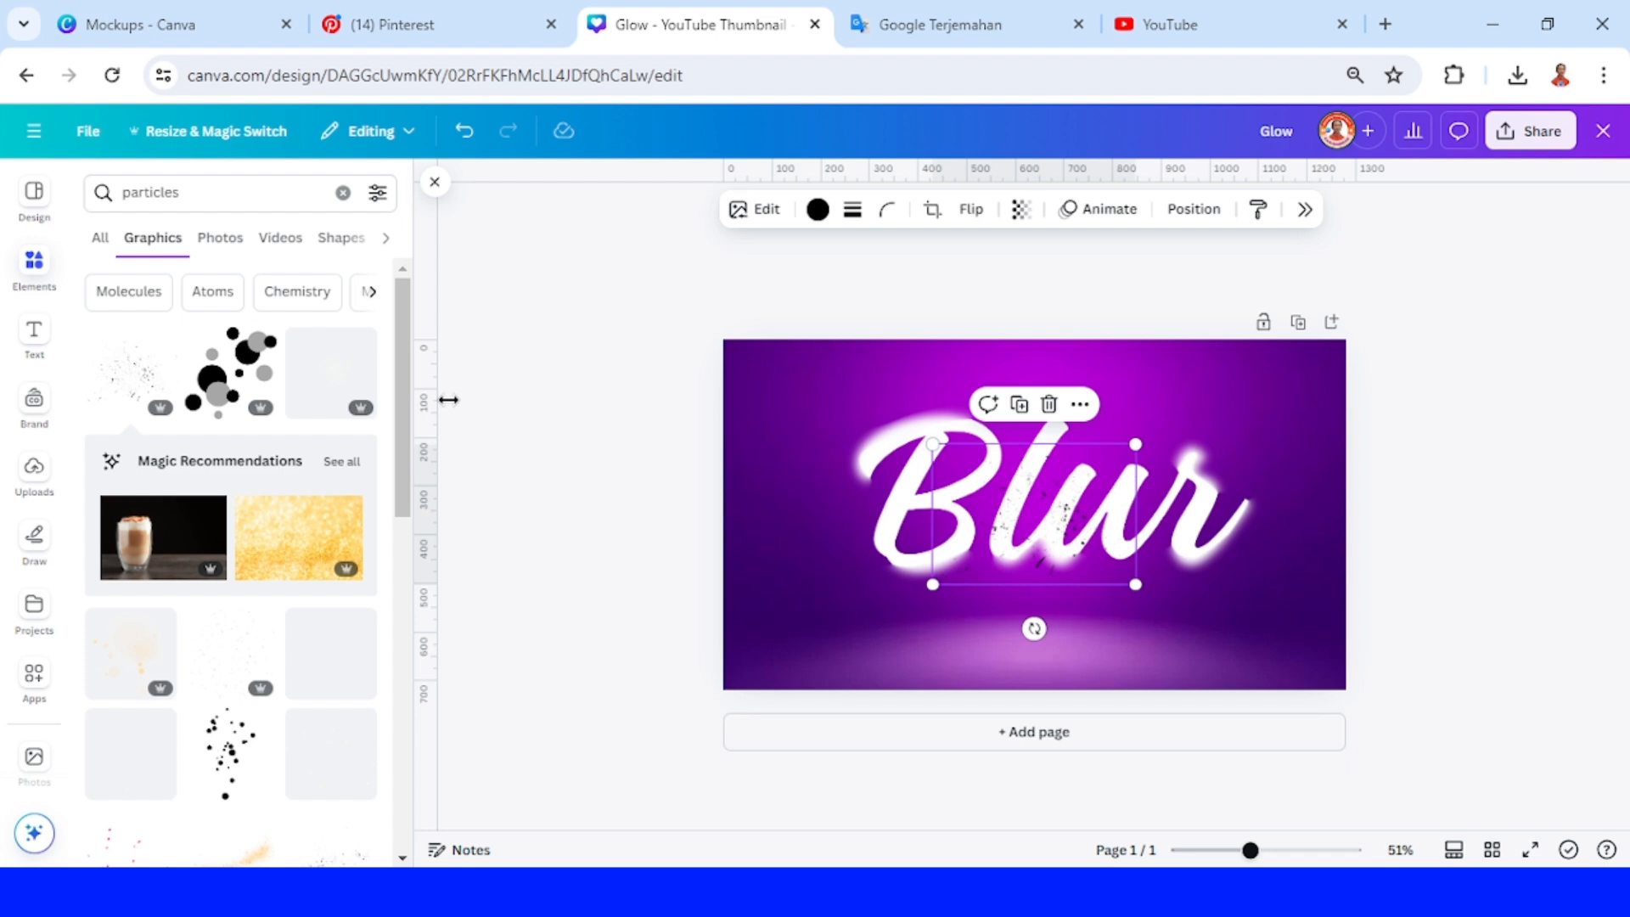
- Recolour the particle graphic white and place it at the top-left of the B
left_click(817, 209)
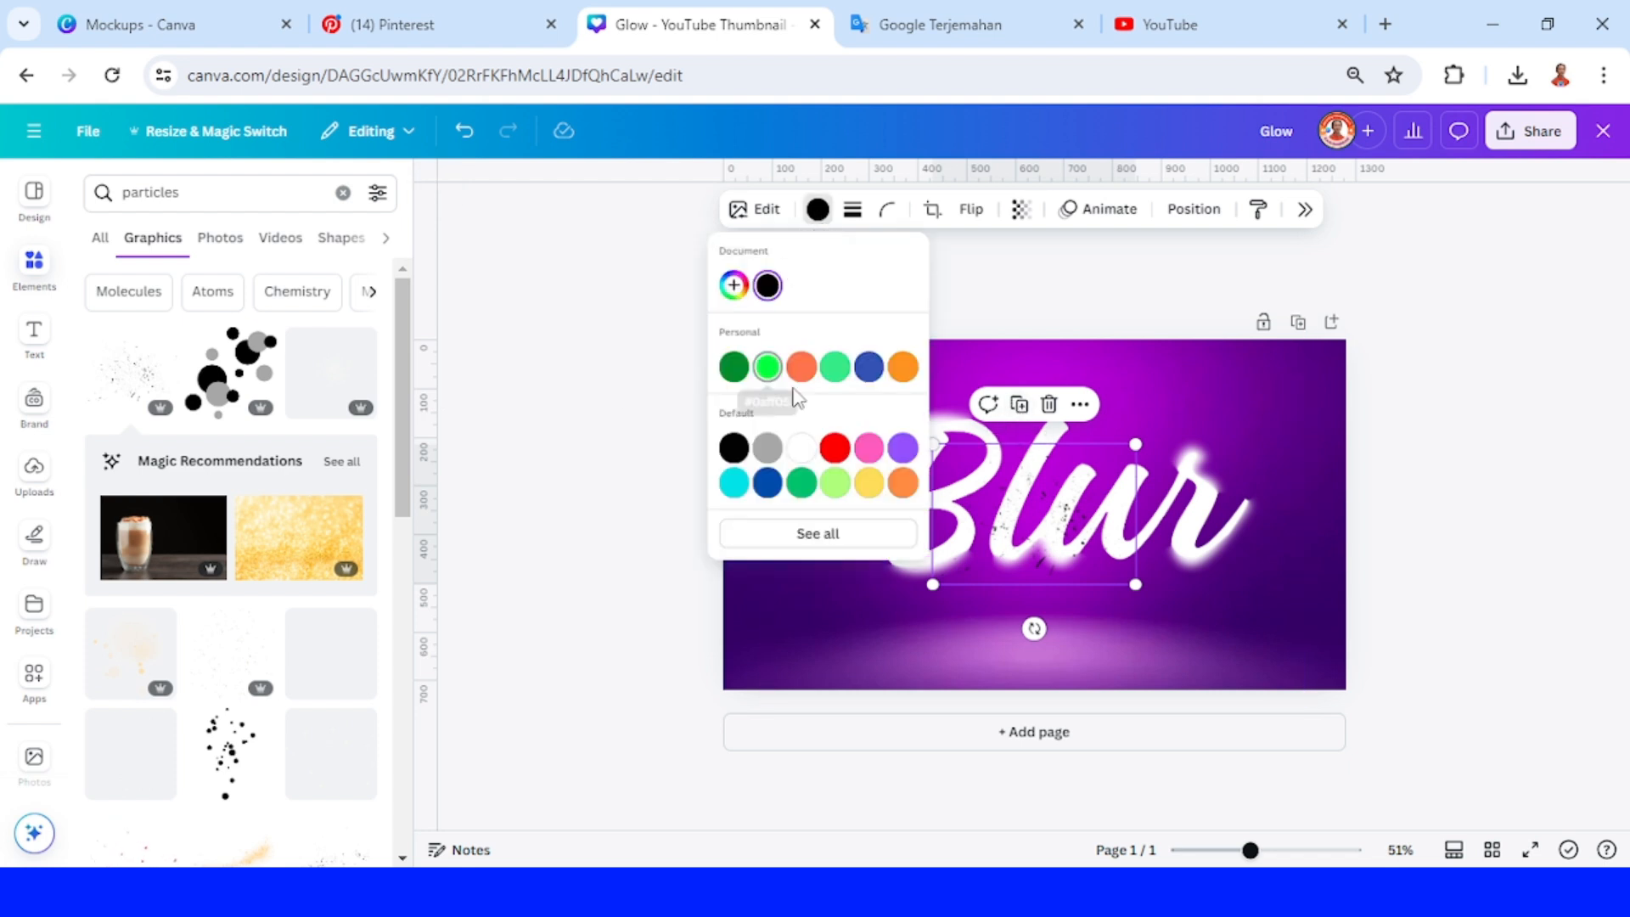
left_click(801, 448)
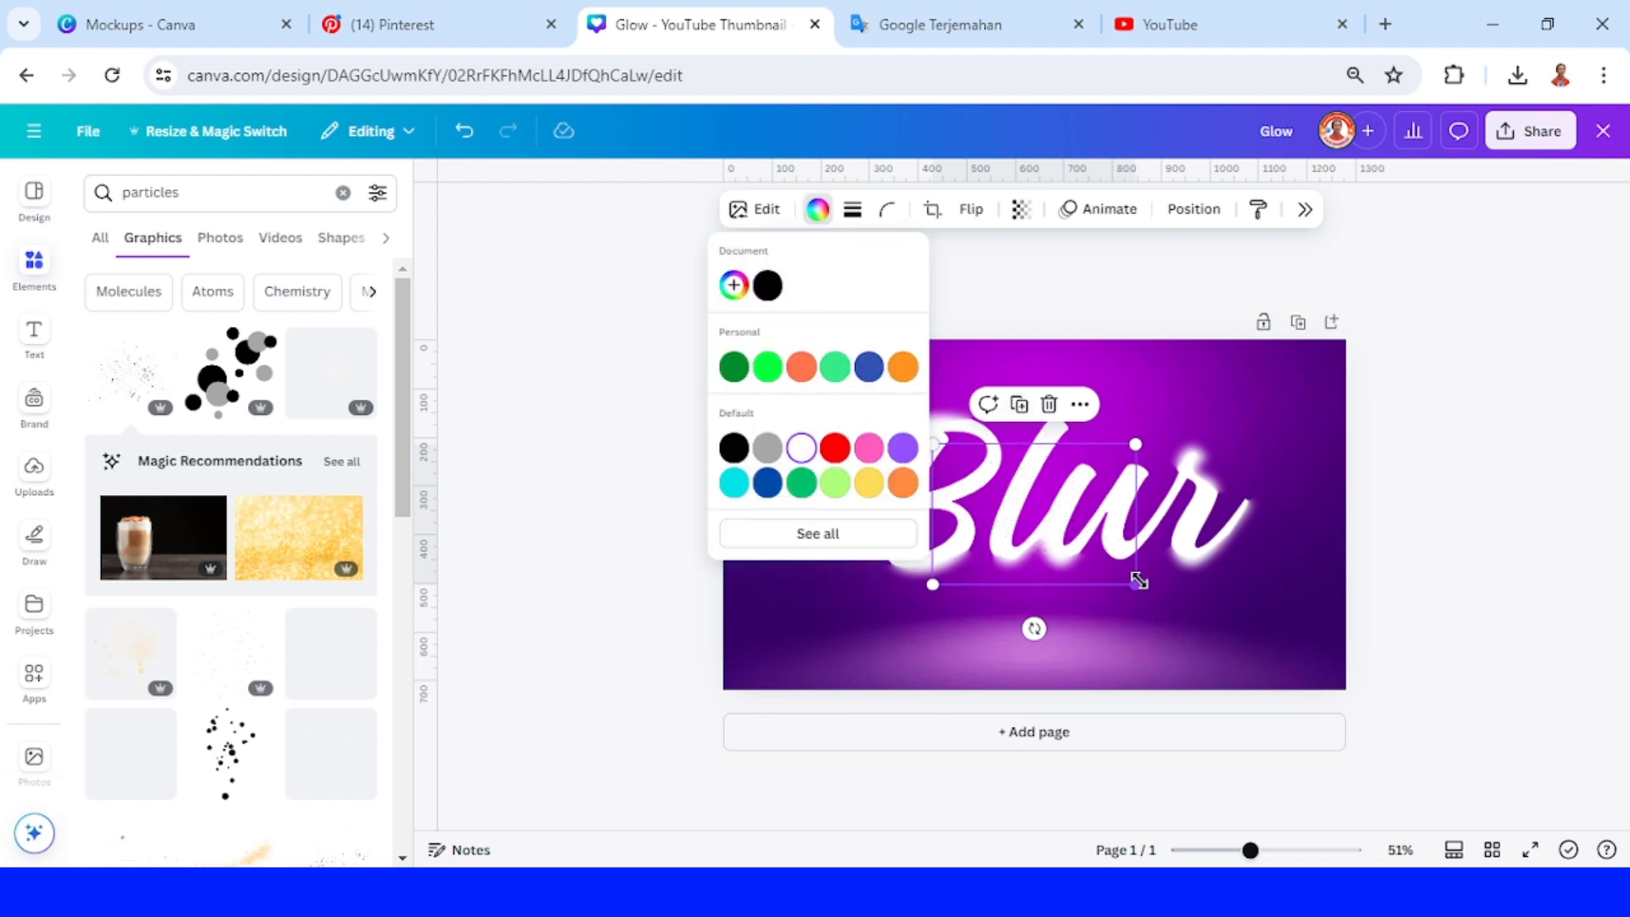
left_click_drag(1138, 582, 1070, 541)
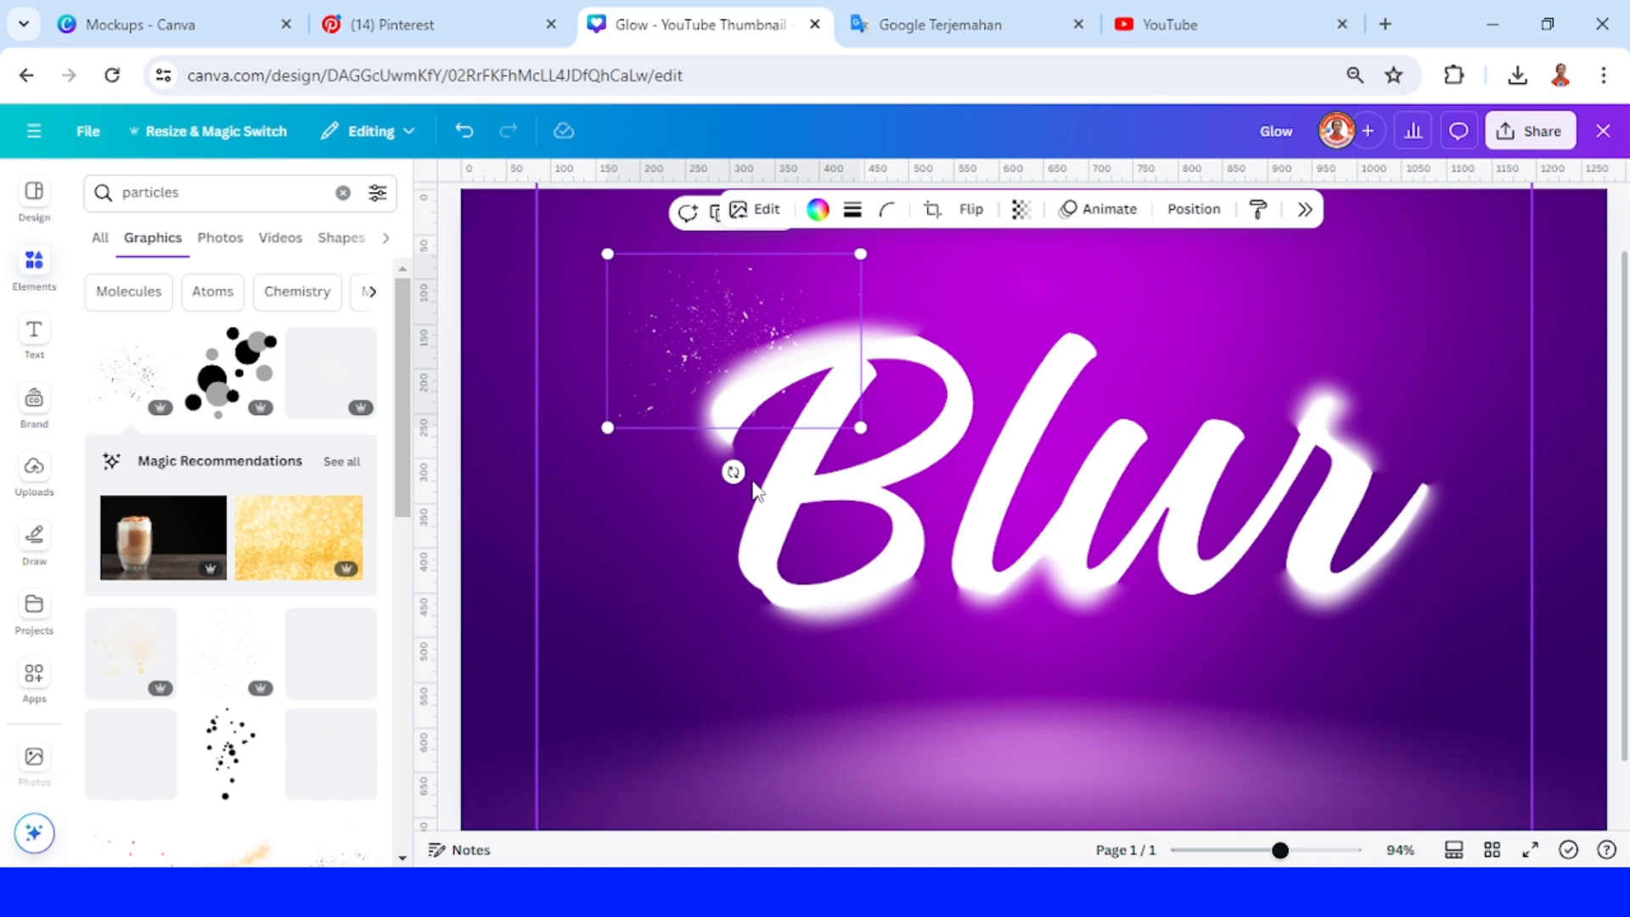
- Place tilted particle copies beneath the letters and a small cluster under the r
left_click_drag(732, 473, 801, 452)
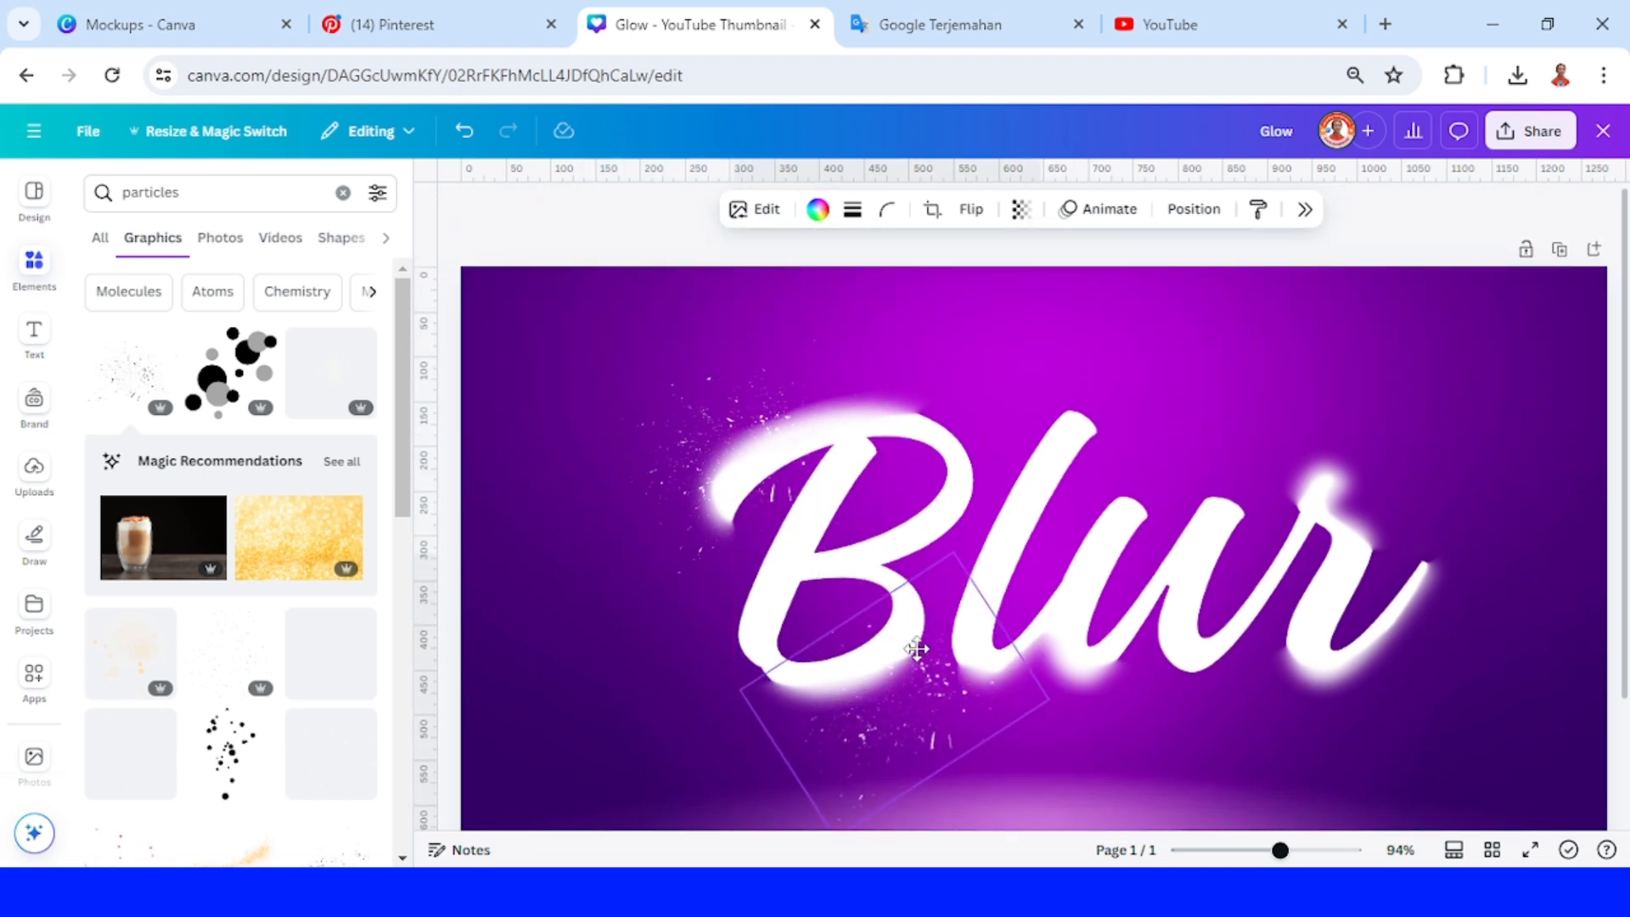
left_click(915, 650)
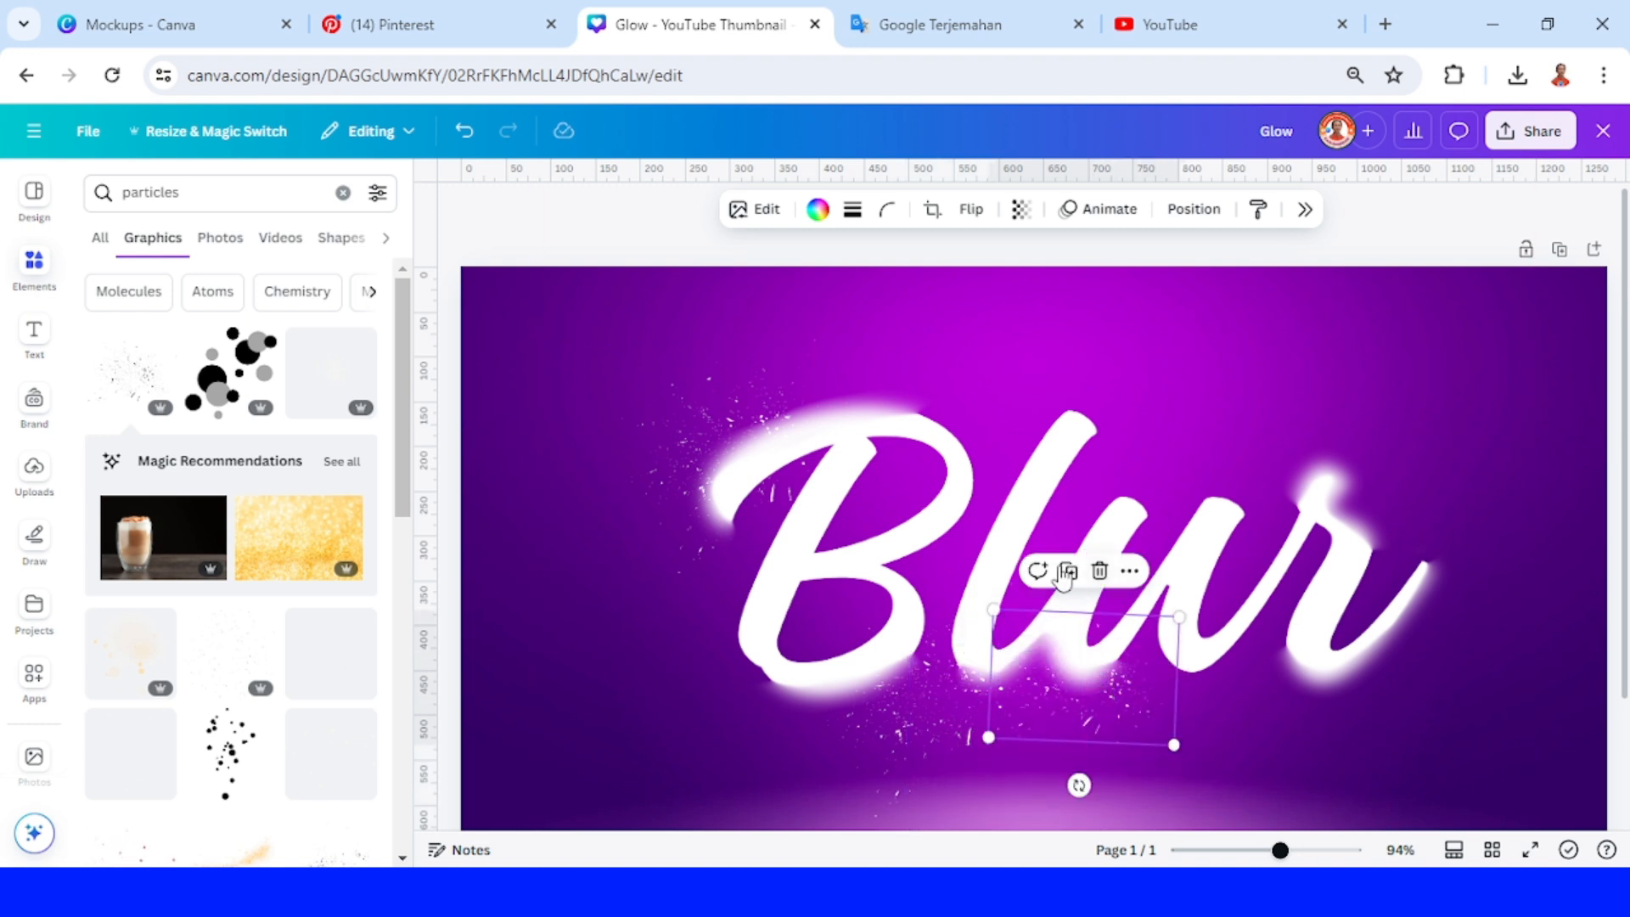
left_click_drag(1079, 676, 1331, 473)
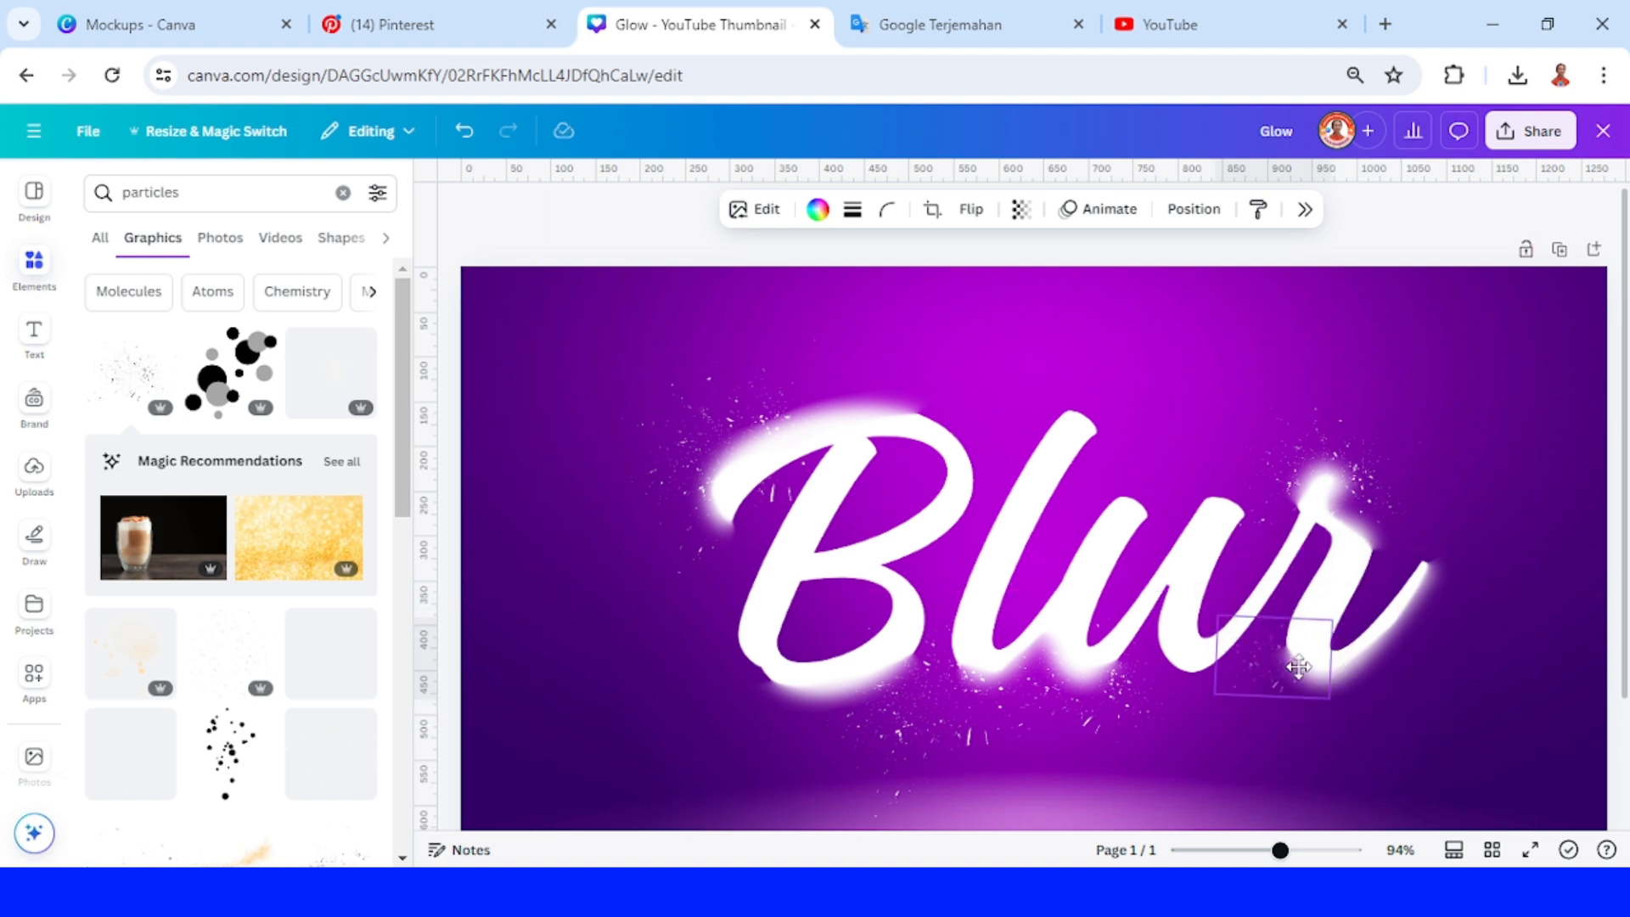
left_click(1269, 665)
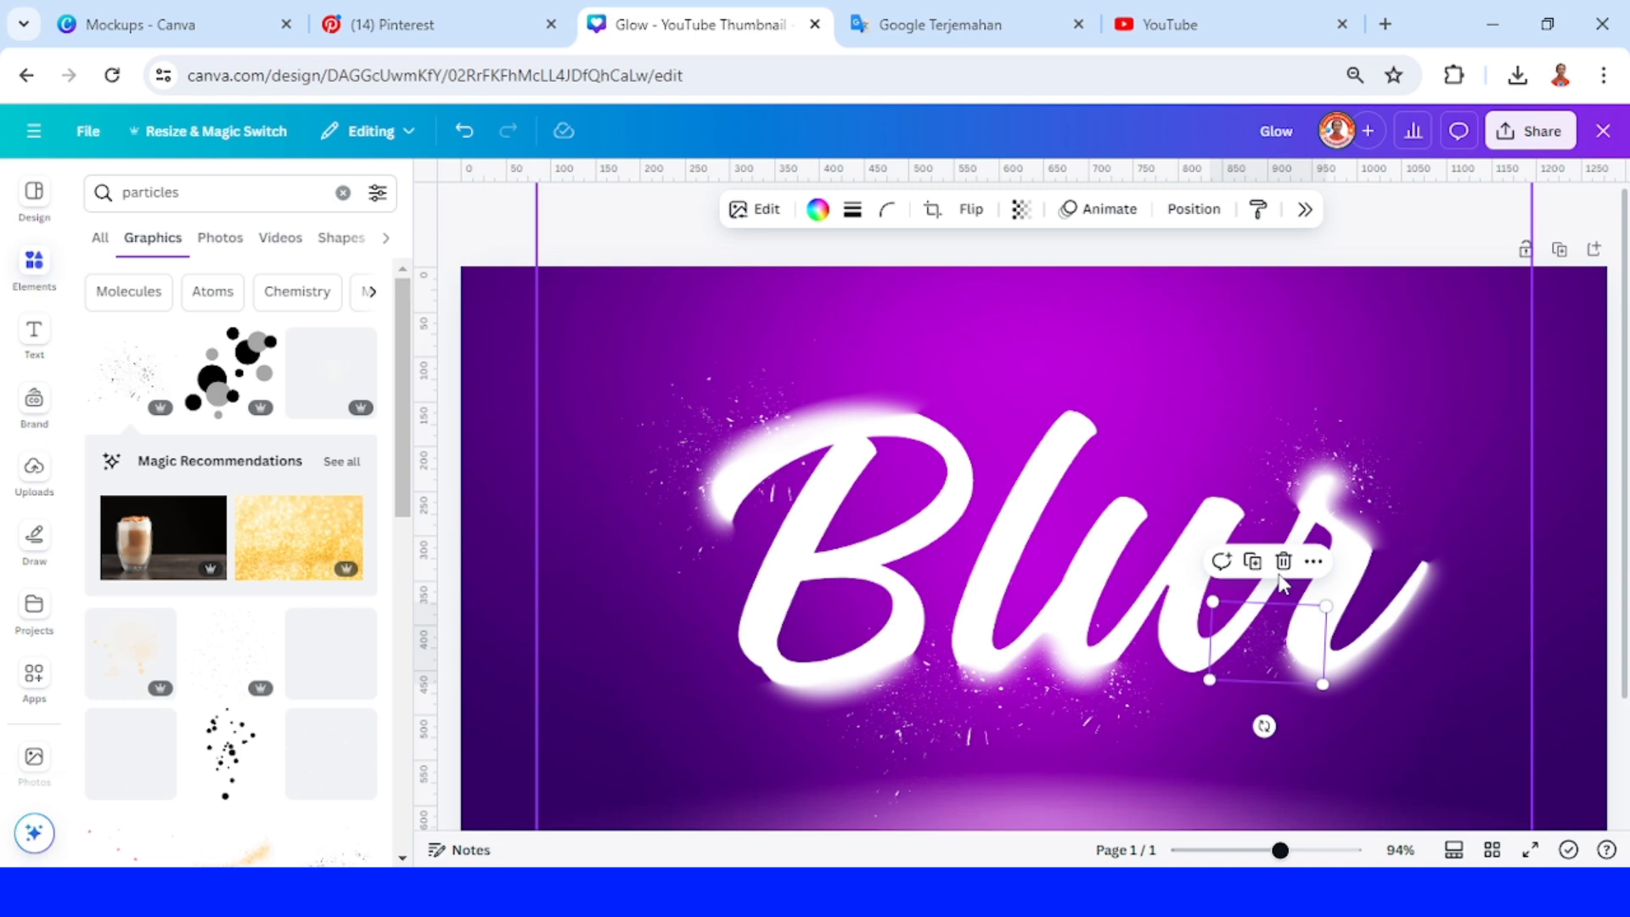